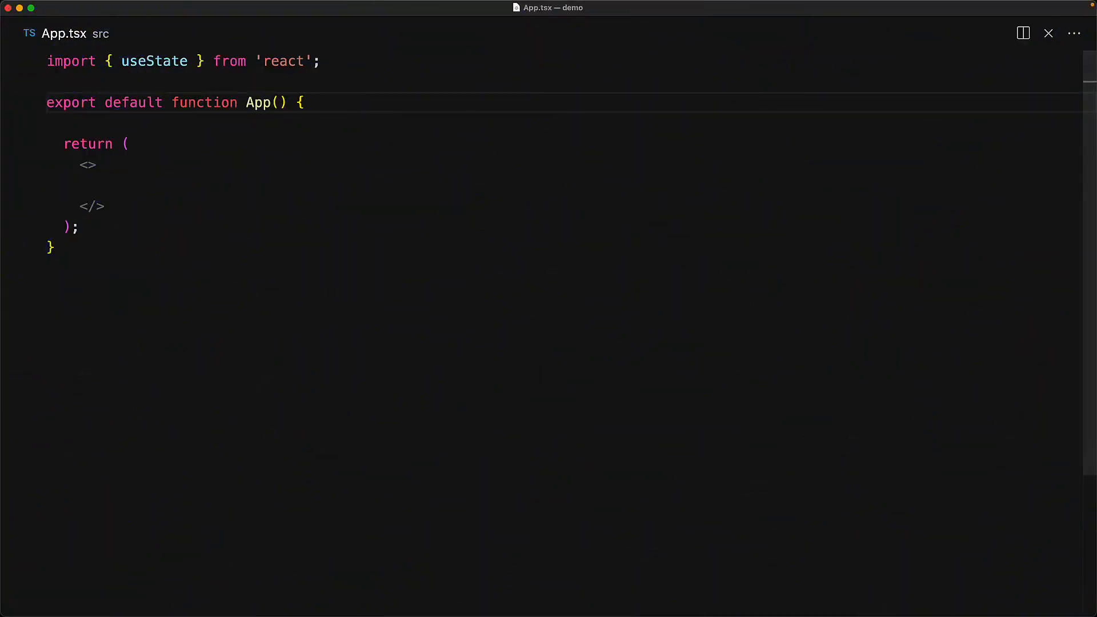
# - Add username and password useState hooks and a form with labelled inputs bound via onChange
pyautogui.press('Enter')
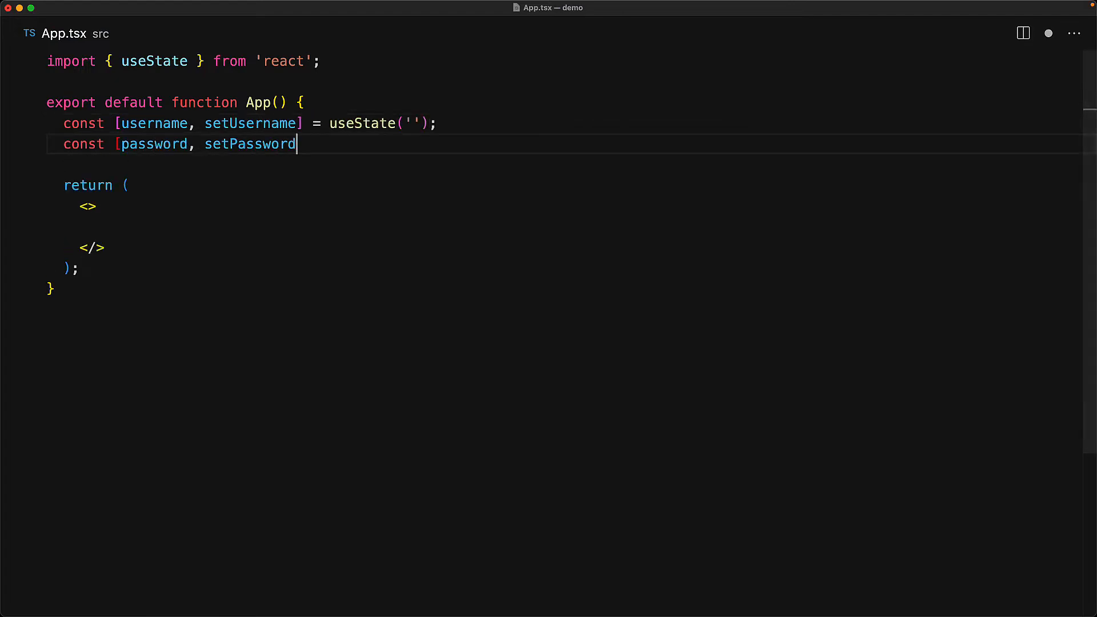
pyautogui.write("] = useState('');")
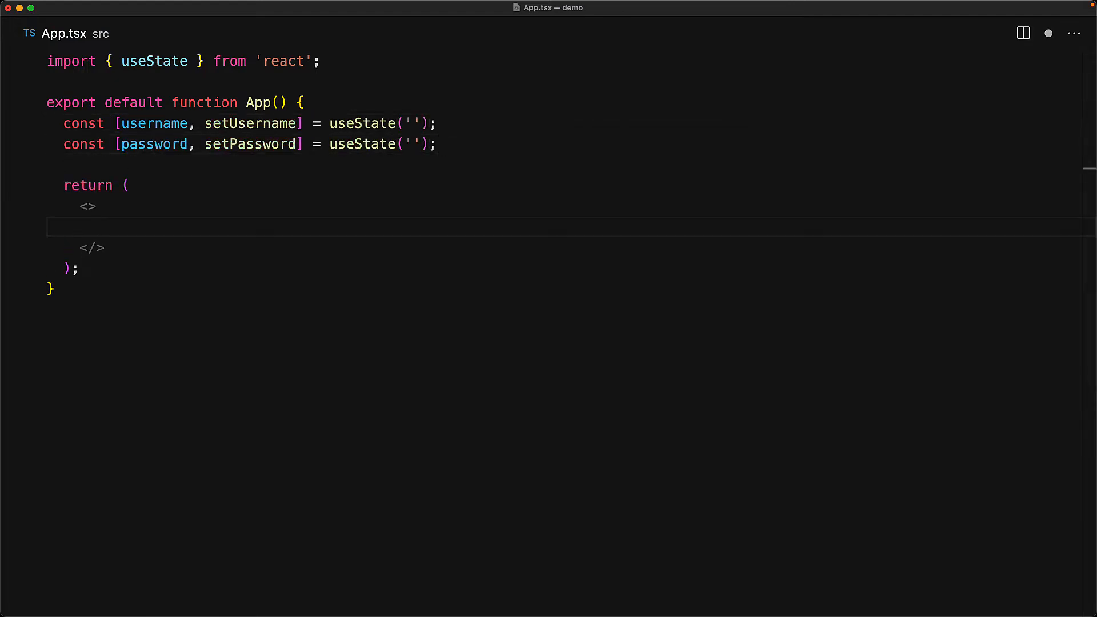
pyautogui.write('<form>')
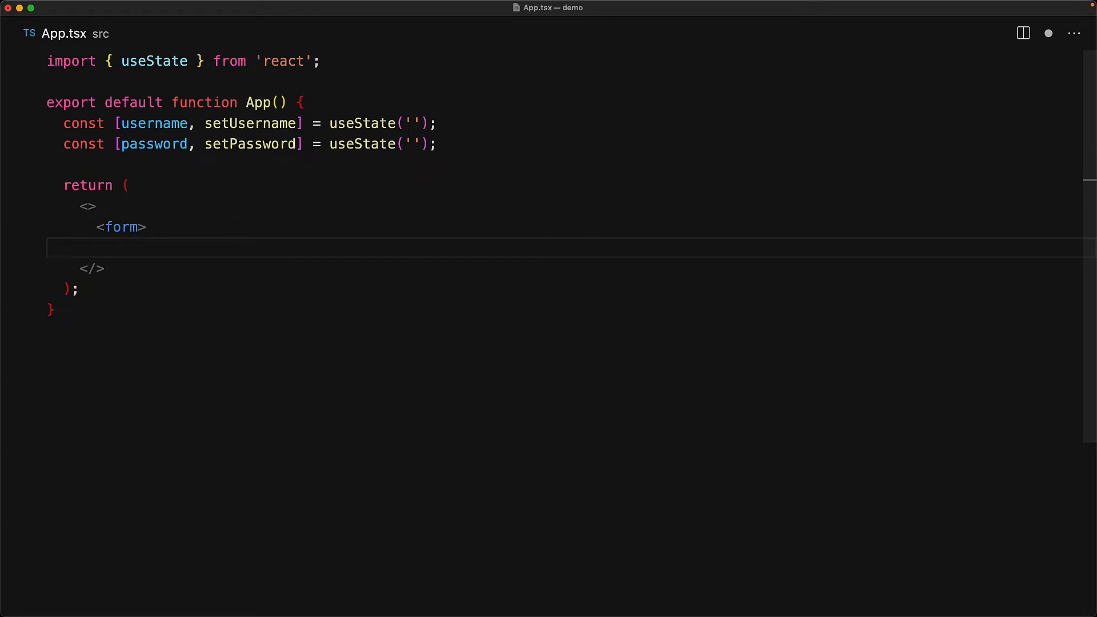
pyautogui.write('<label htmlFo')
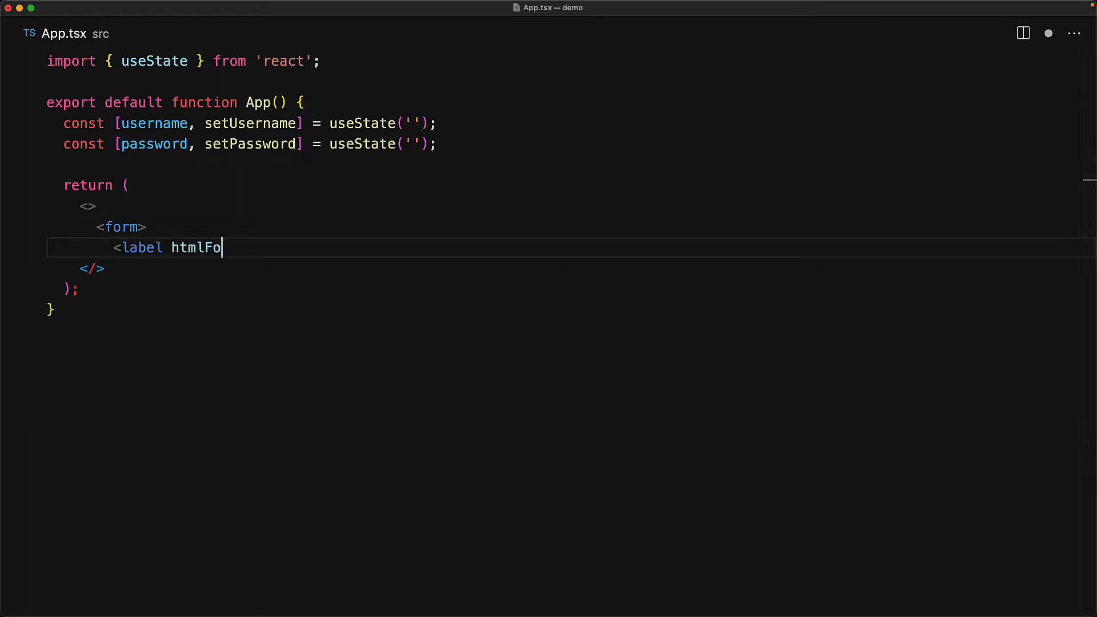
pyautogui.write('r="username">Username</label>')
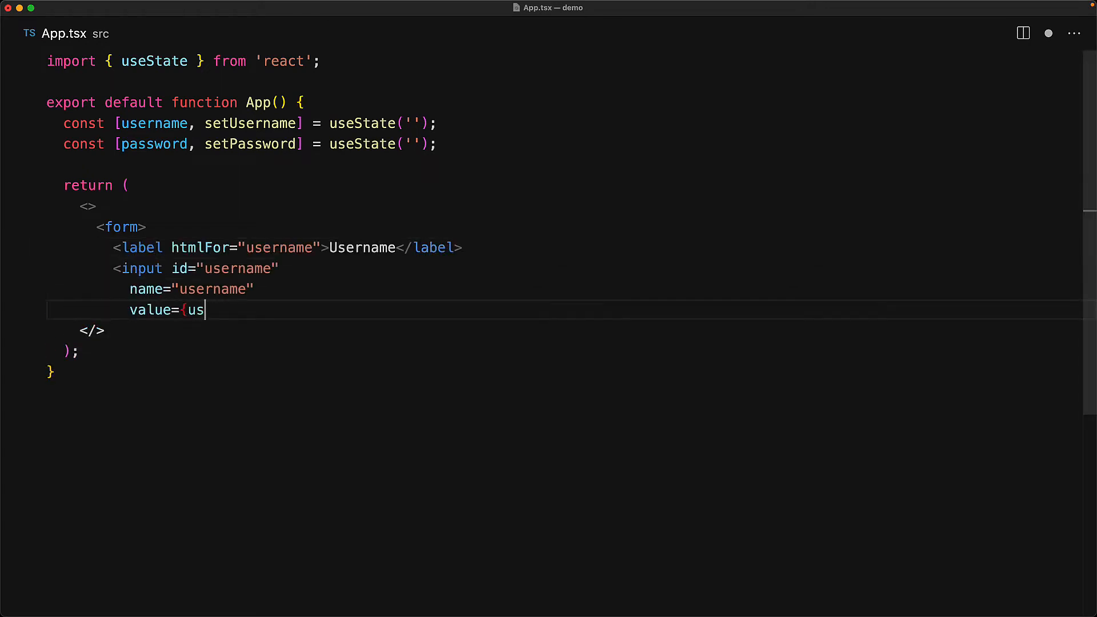
pyautogui.write('ername} onChange={e => setUsername(e.target.value)} />')
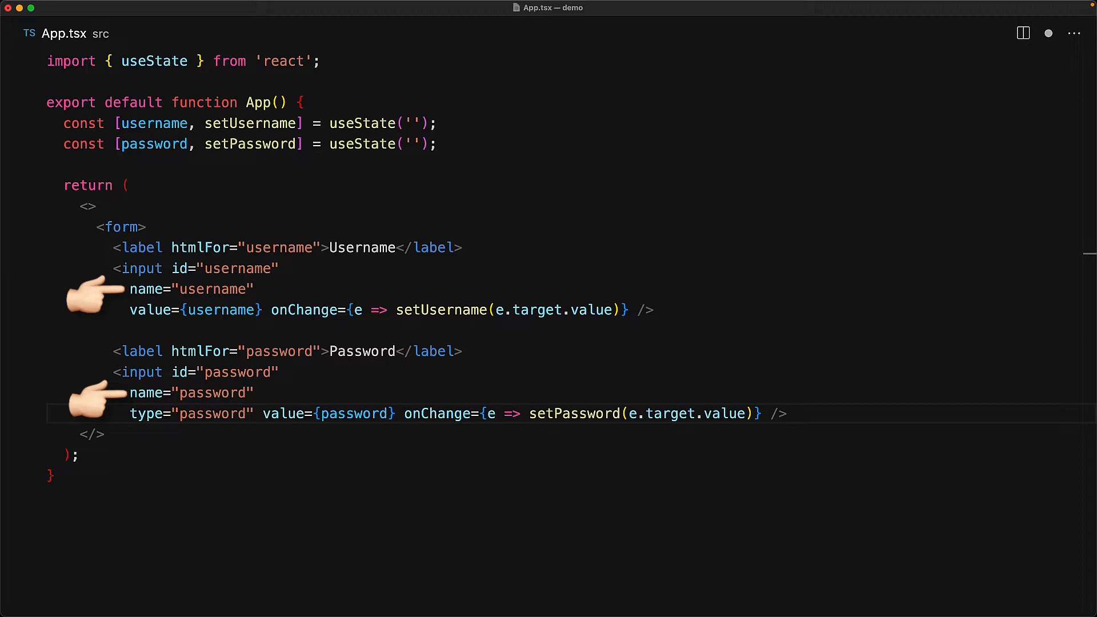
# - Add a Submit button, close the form, and show a <pre> with {username} and {password}
pyautogui.write('<bu')
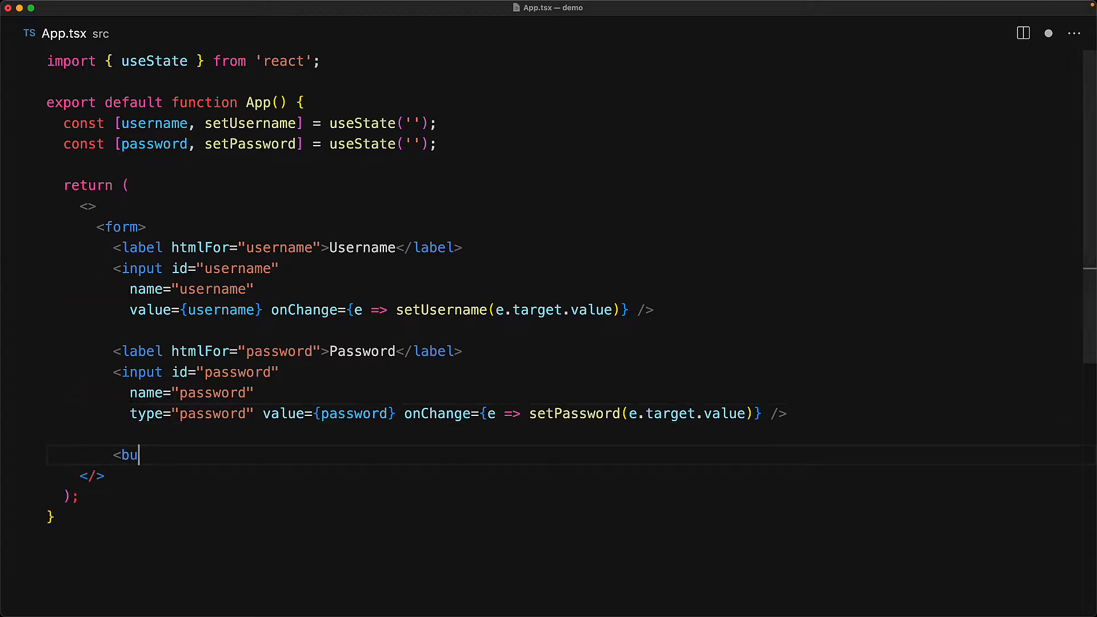
pyautogui.write('tton type="submit">Submit</button>')
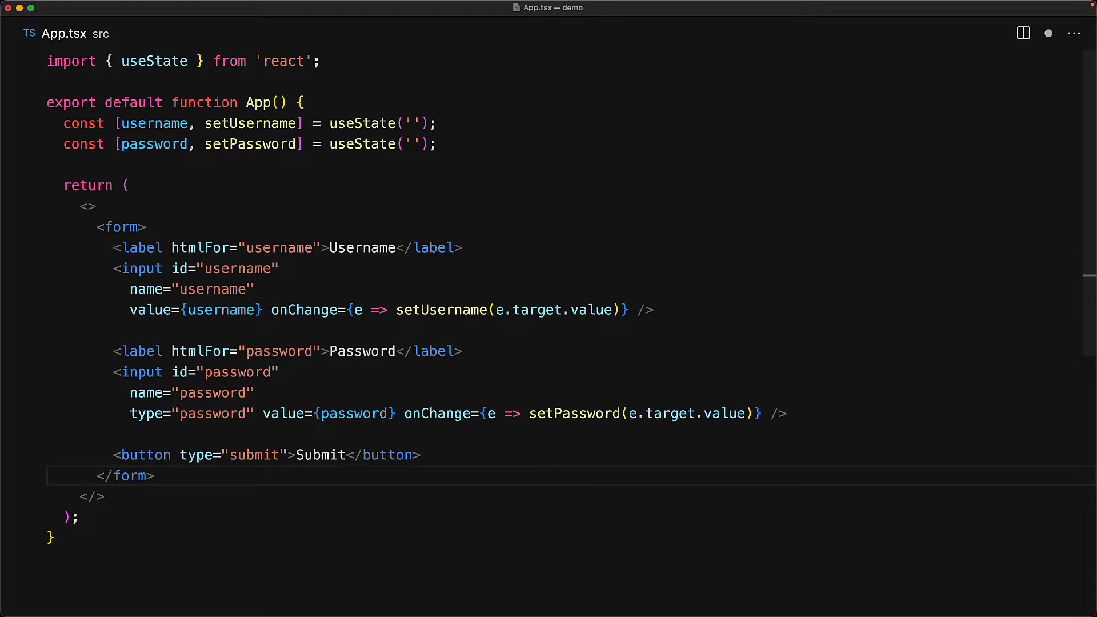
pyautogui.write('<pre>username: {username}, password: {passwor')
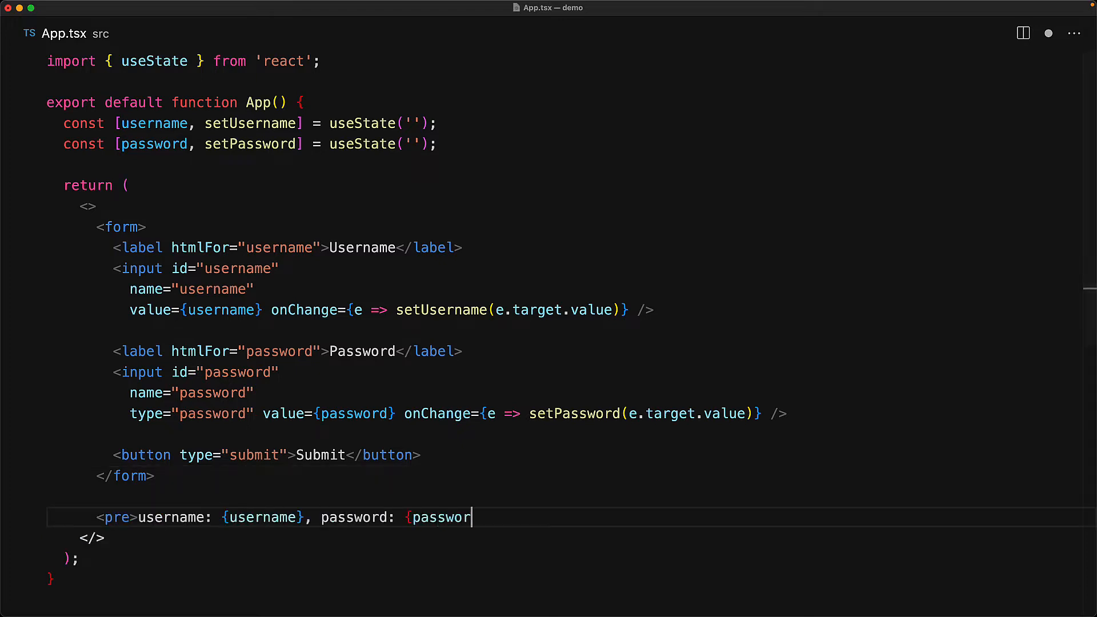
pyautogui.write('d}</pre>')
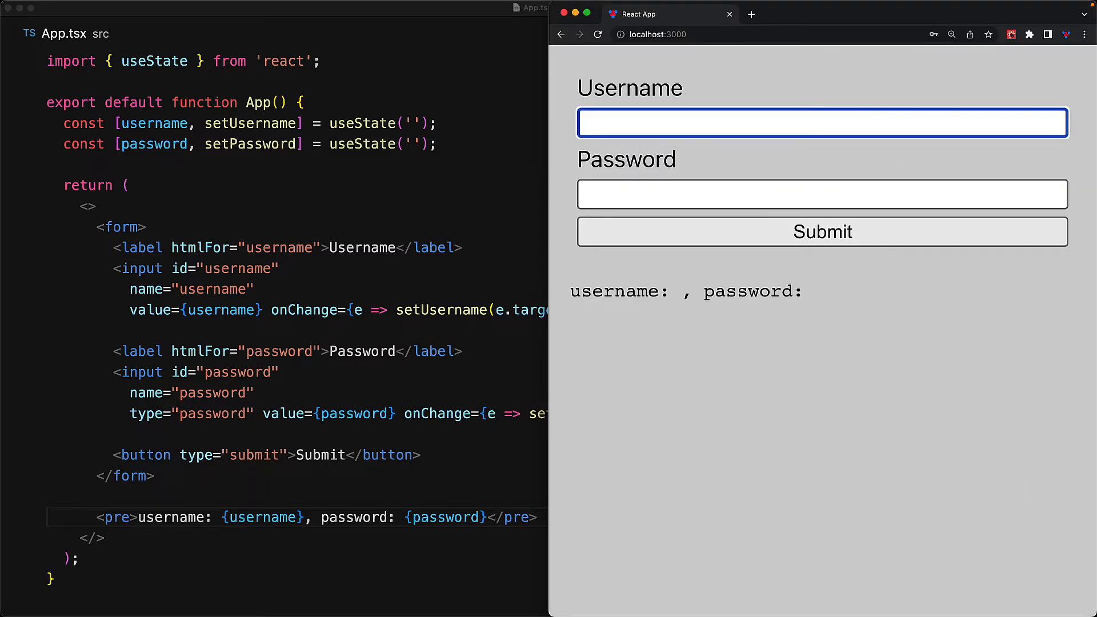
pyautogui.write('basarat')
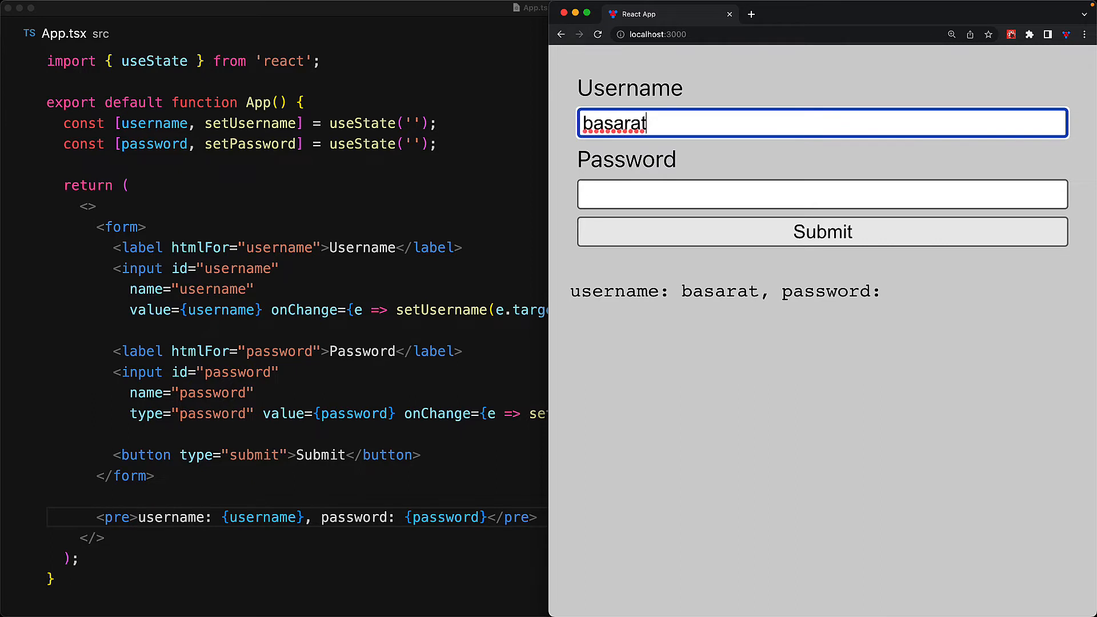
pyautogui.write('unsafe')
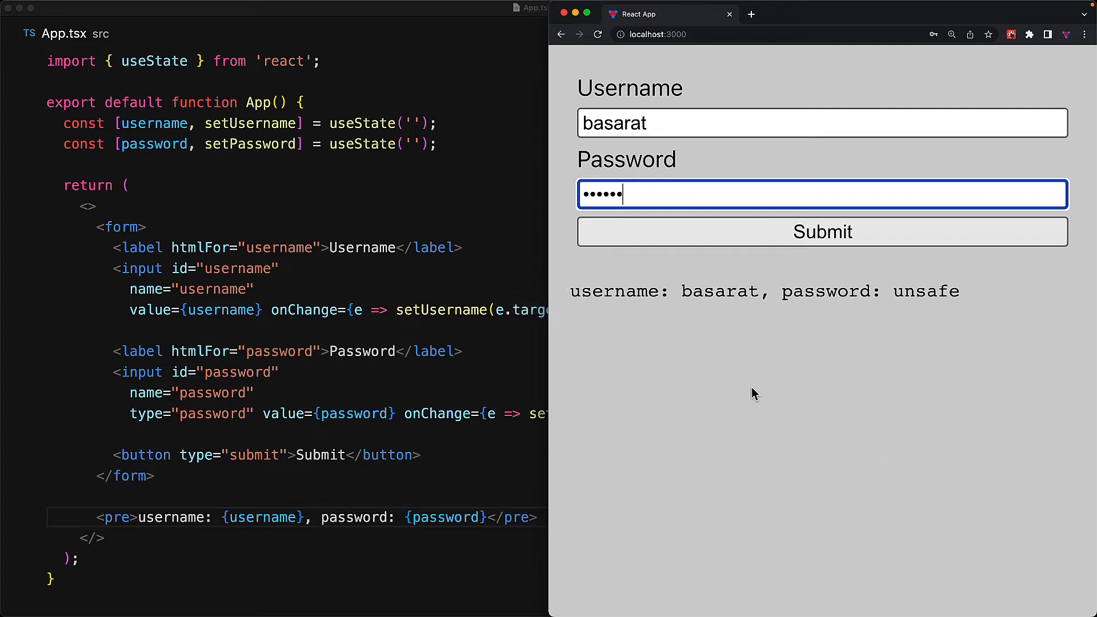
pyautogui.click(822, 232)
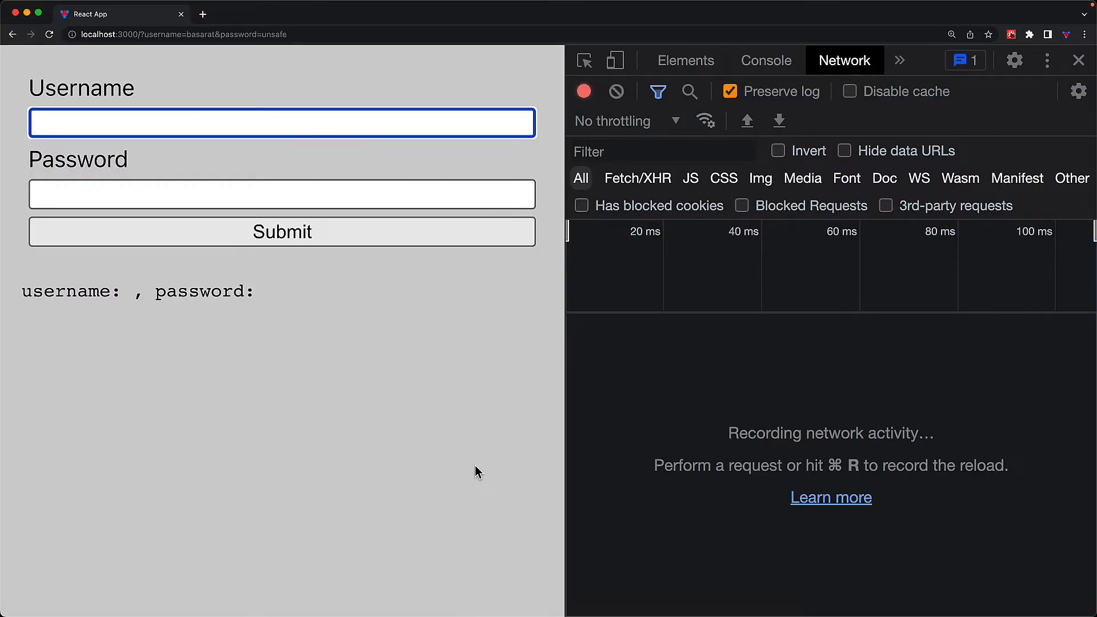
# - Resubmit basarat/unsafe and inspect the page request carrying them in its query string
pyautogui.write('basarat')
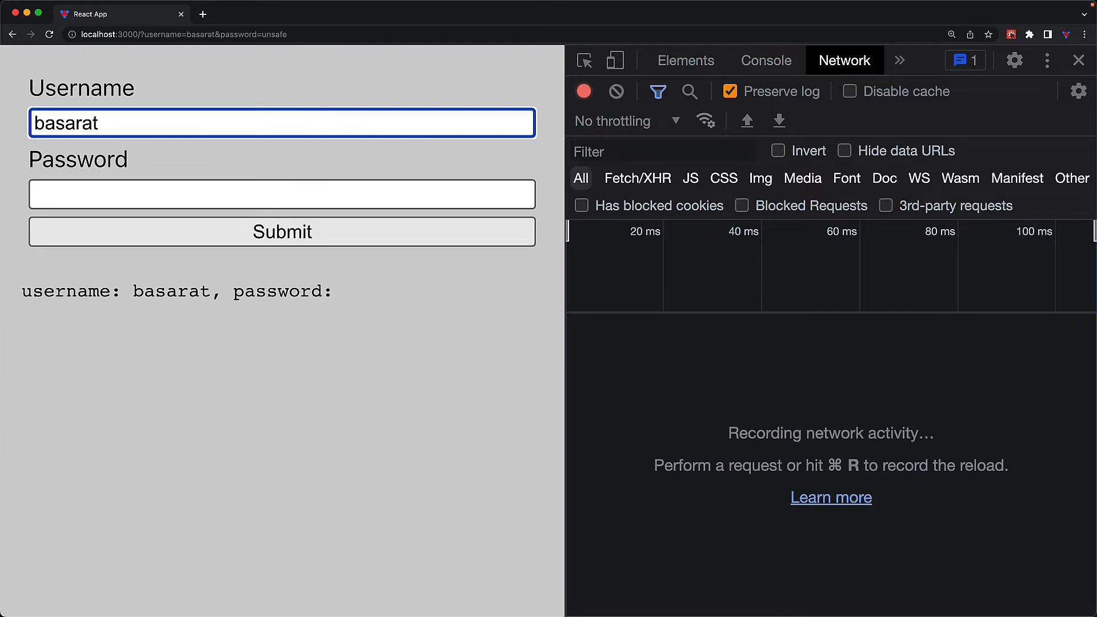
pyautogui.write('unsafe')
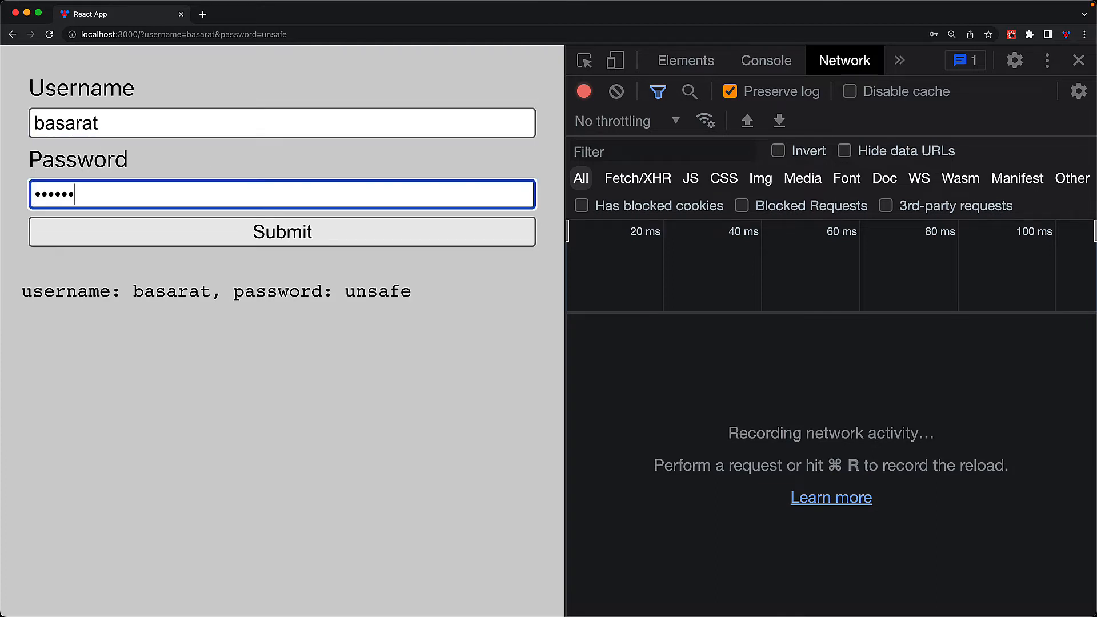
pyautogui.moveTo(516, 231)
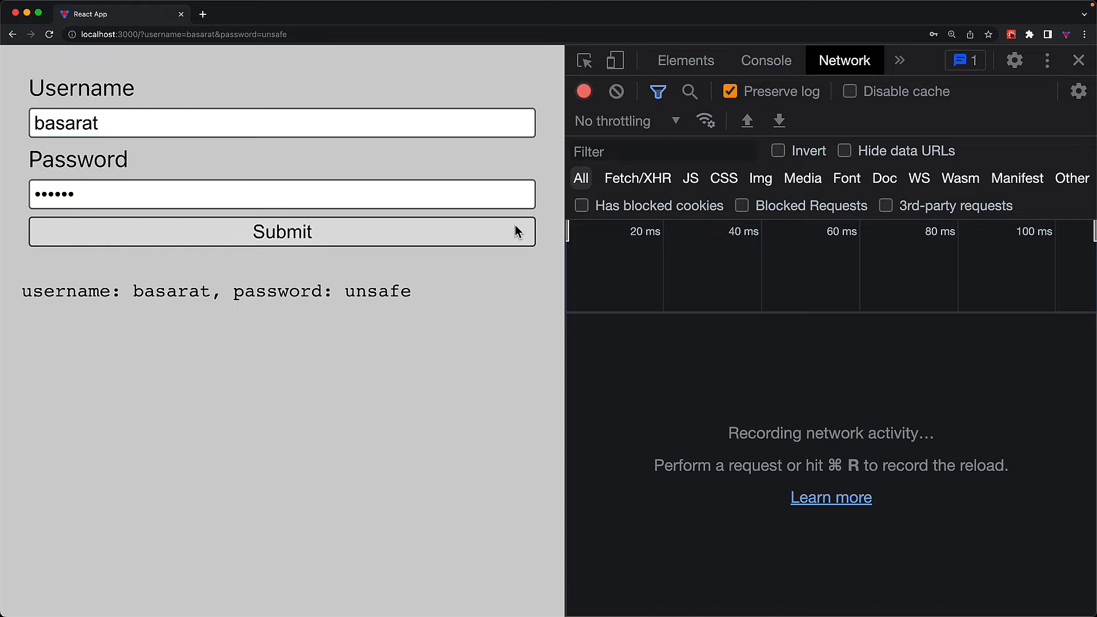
pyautogui.click(281, 231)
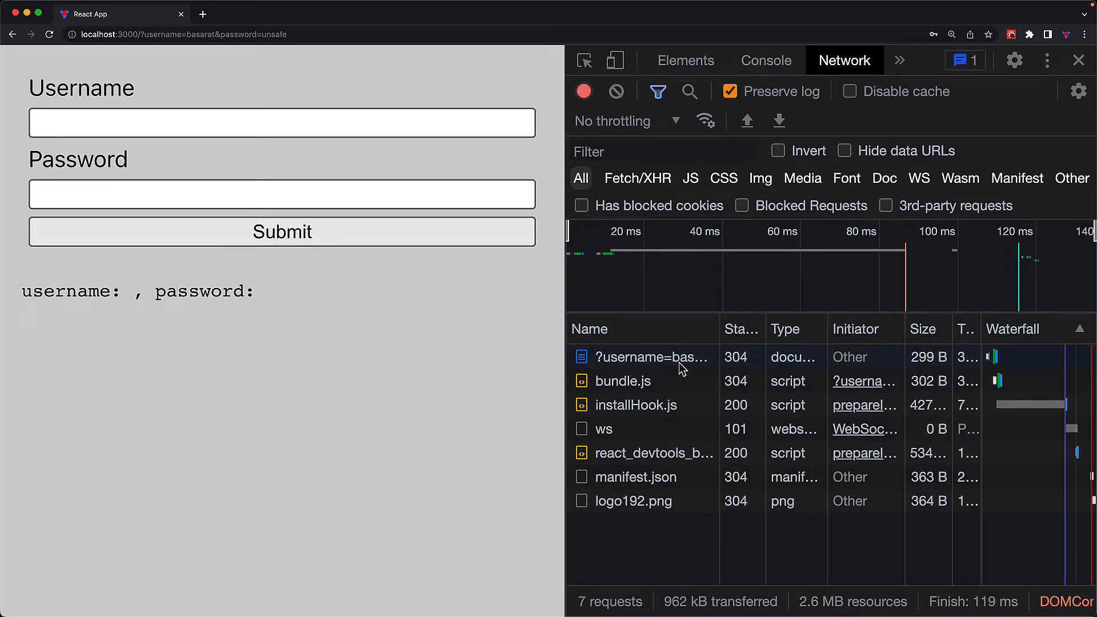
pyautogui.click(649, 357)
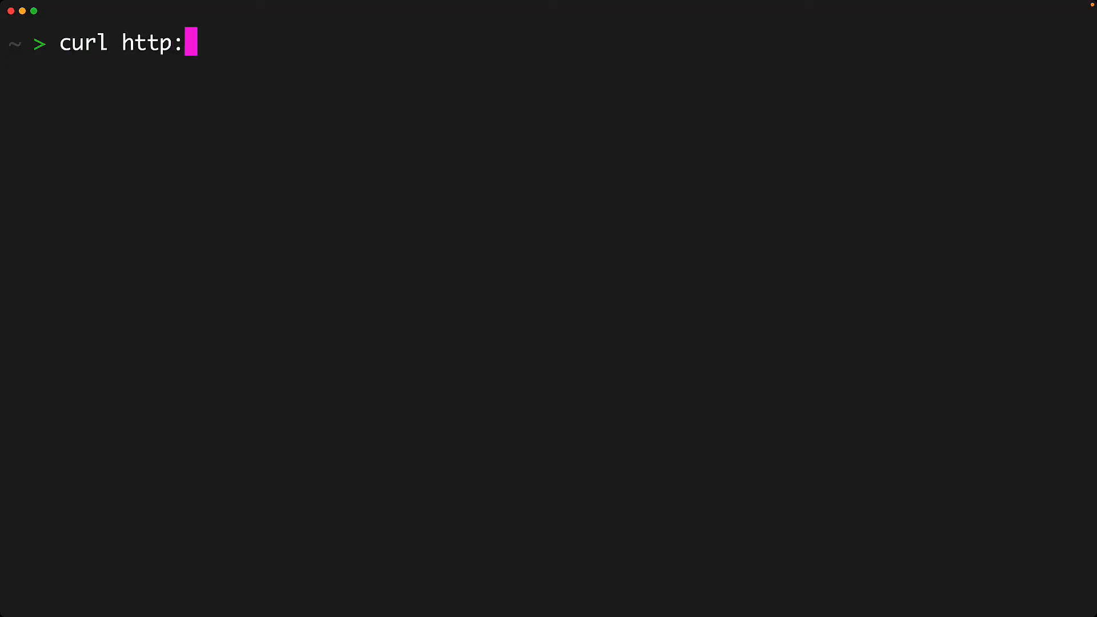
pyautogui.write('//localhost')
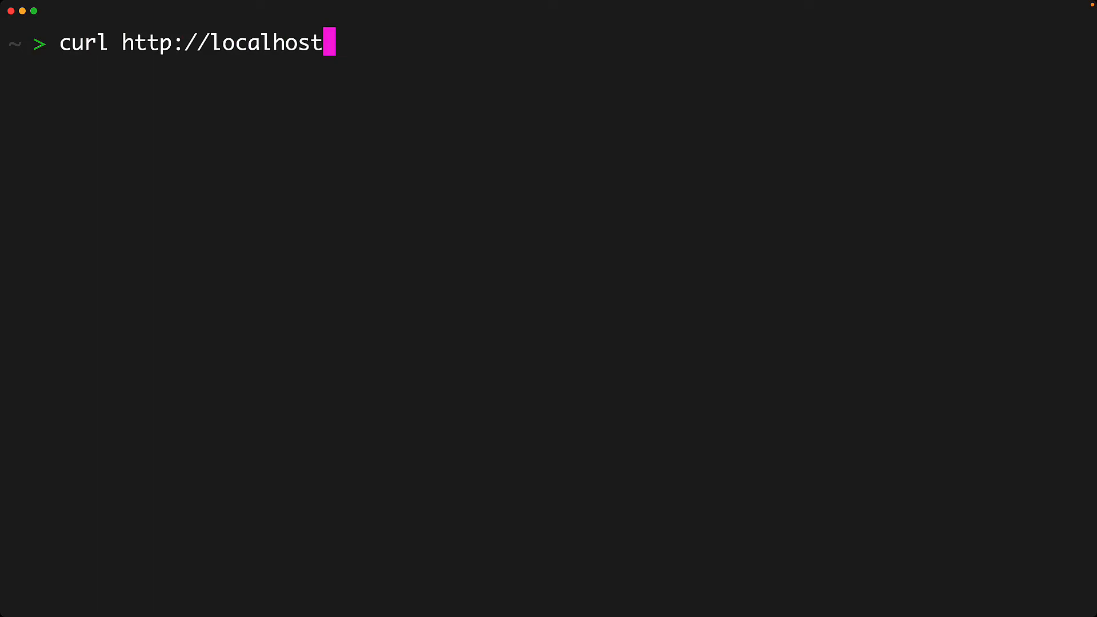
pyautogui.write(':8080')
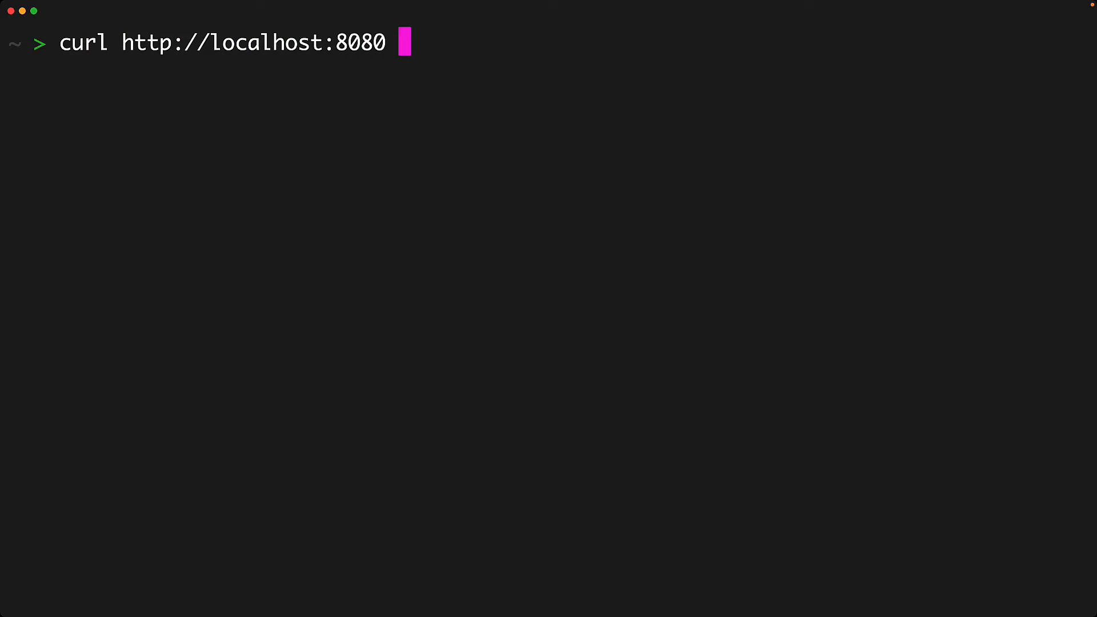
pyautogui.write('-d hello')
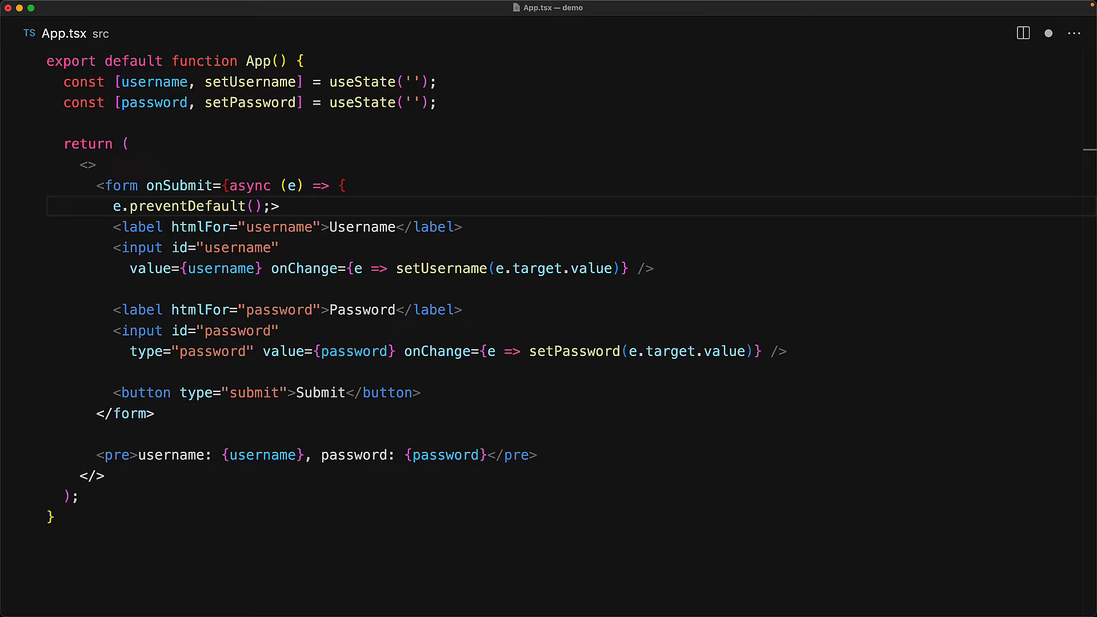
# - Start the fetch call in the onSubmit handler with const response = await fetch
pyautogui.write('const response =')
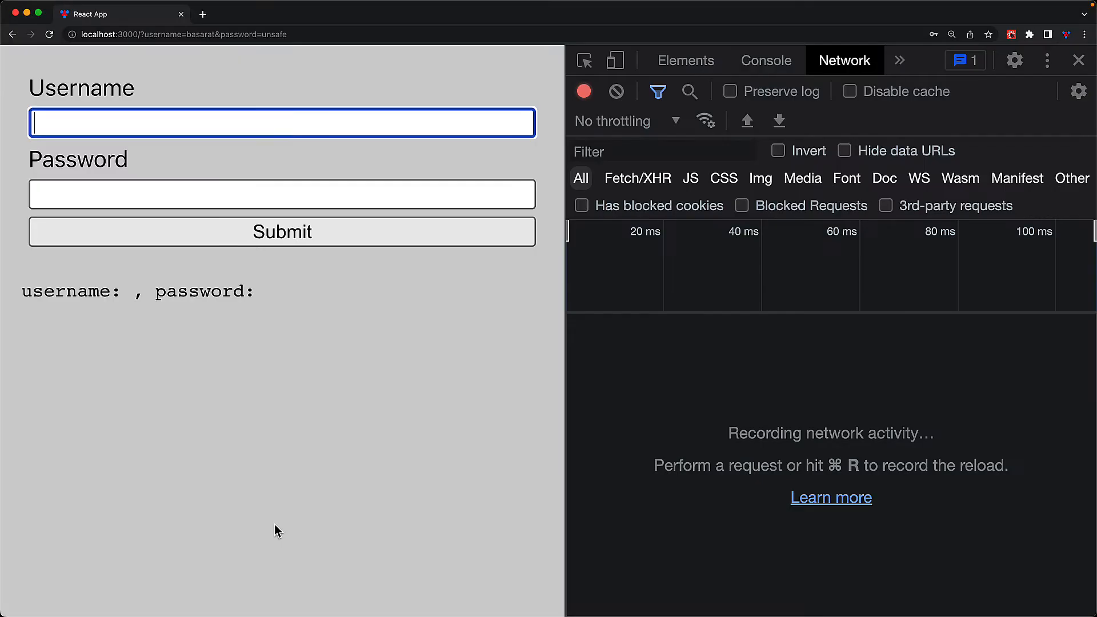
# - Submit password unsafe again and open the localhost fetch request in the Network list
pyautogui.write('unsa')
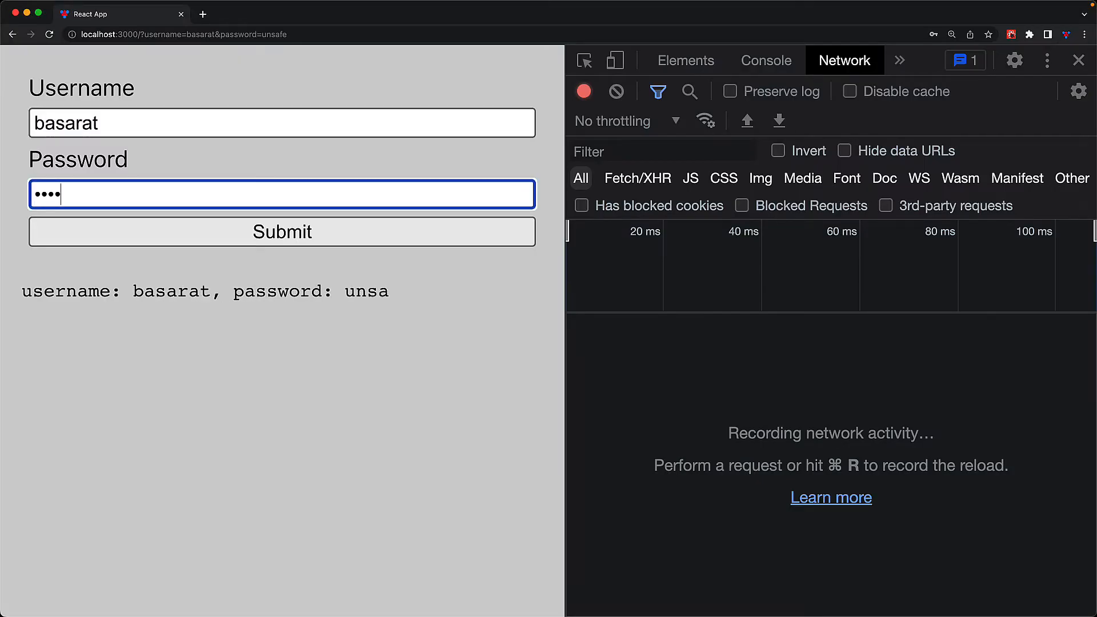
pyautogui.write('fe')
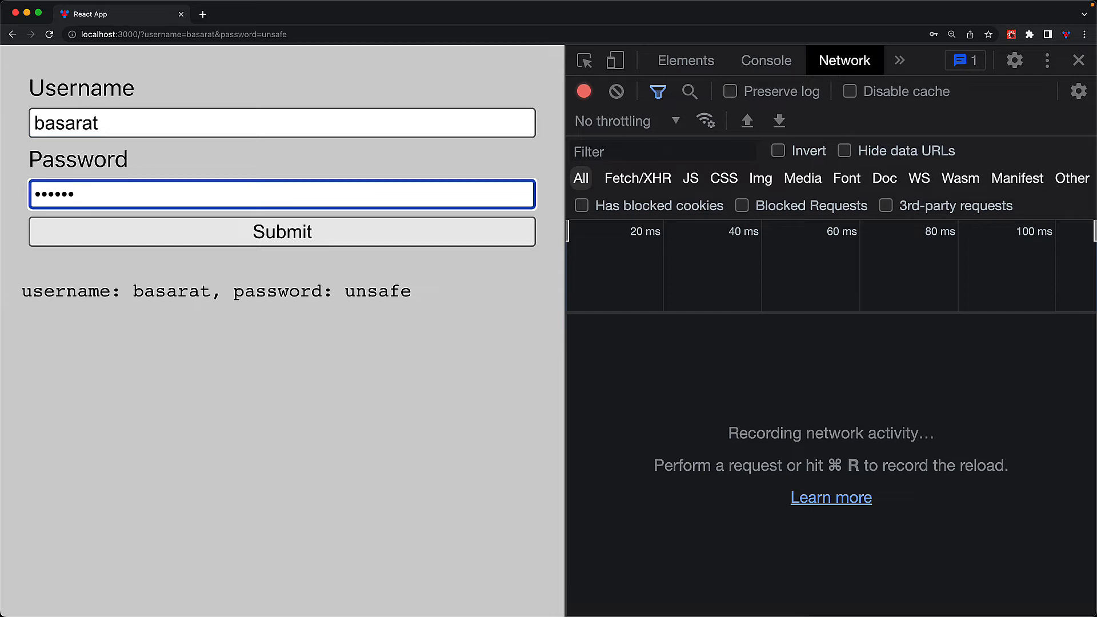
pyautogui.click(282, 232)
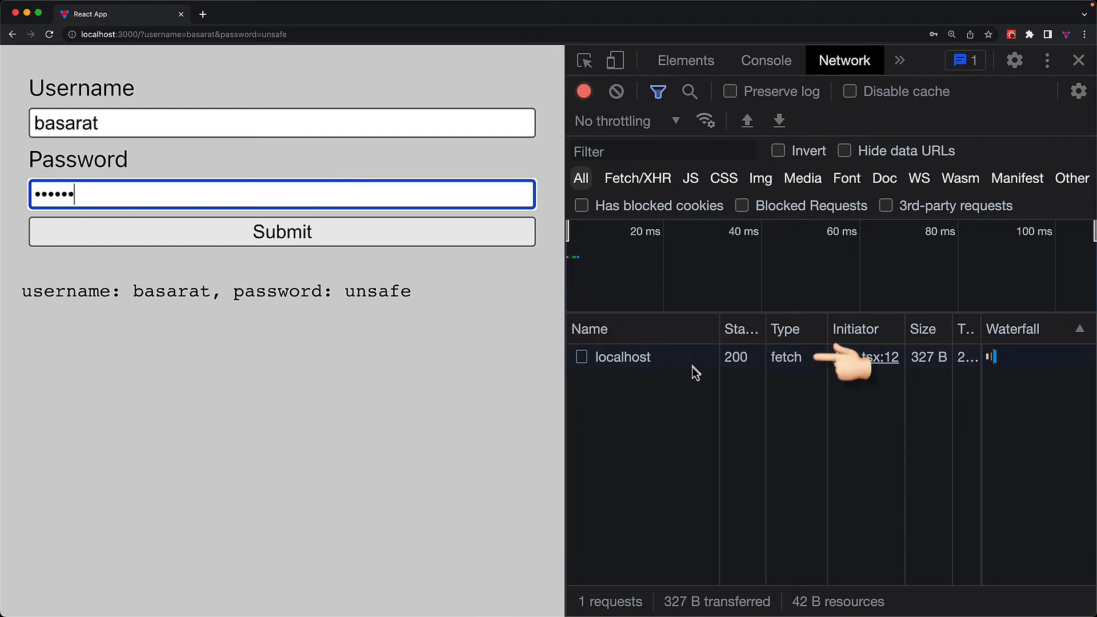
pyautogui.click(623, 357)
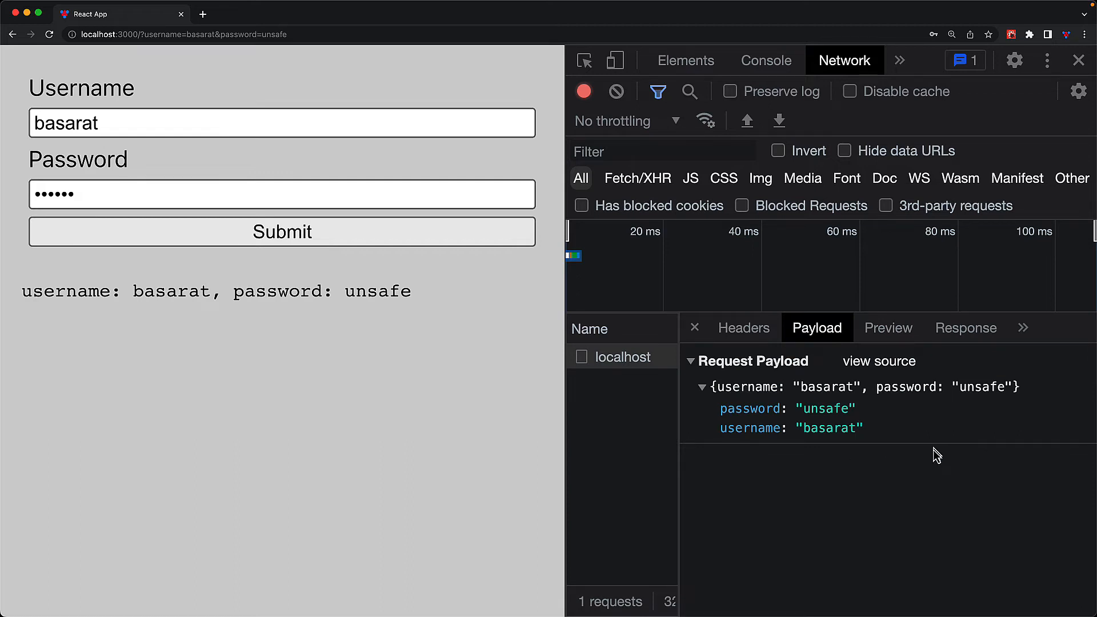
pyautogui.click(966, 328)
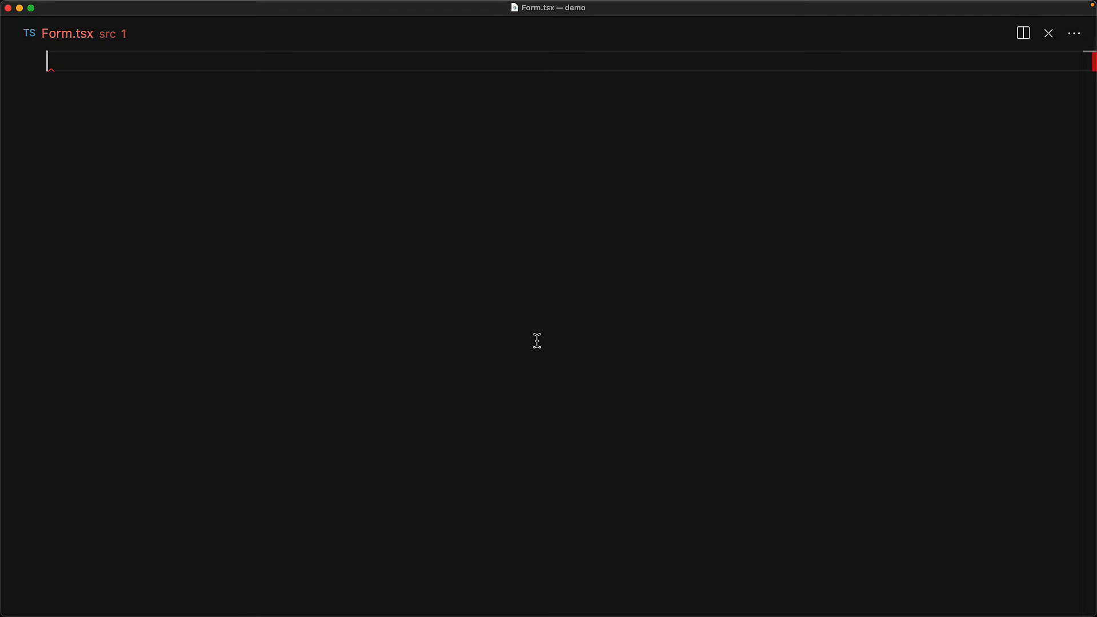
# - Write a FormProps type (onSubmit, children) and an exported Form React.FC rendering a reload-preventing form
pyautogui.write('export type FormProps = {')
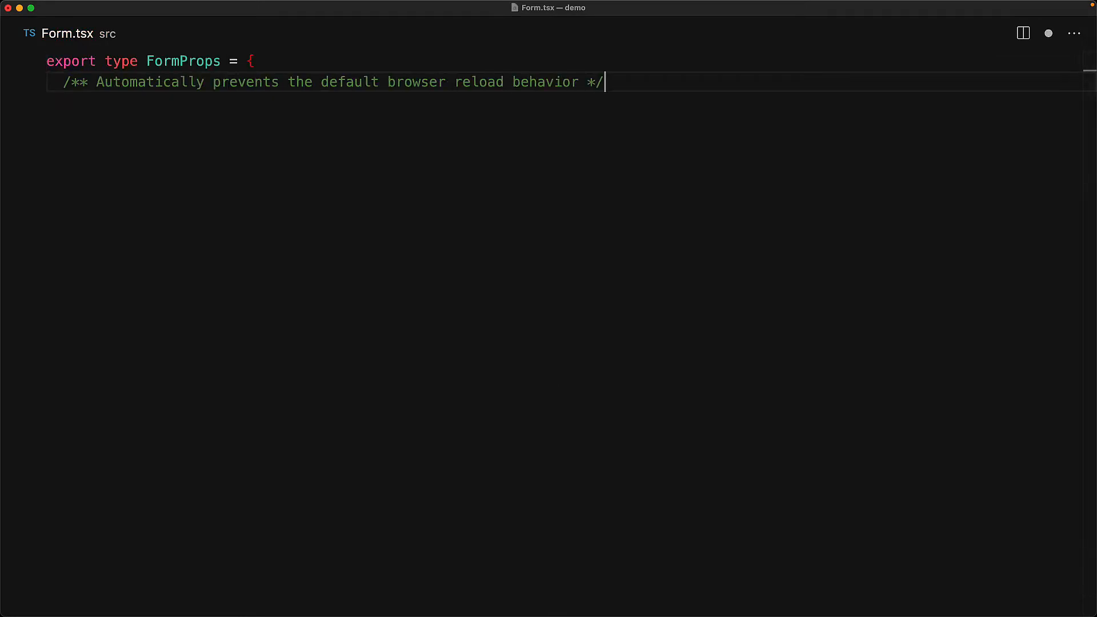
pyautogui.write('onSubmit: () => void,')
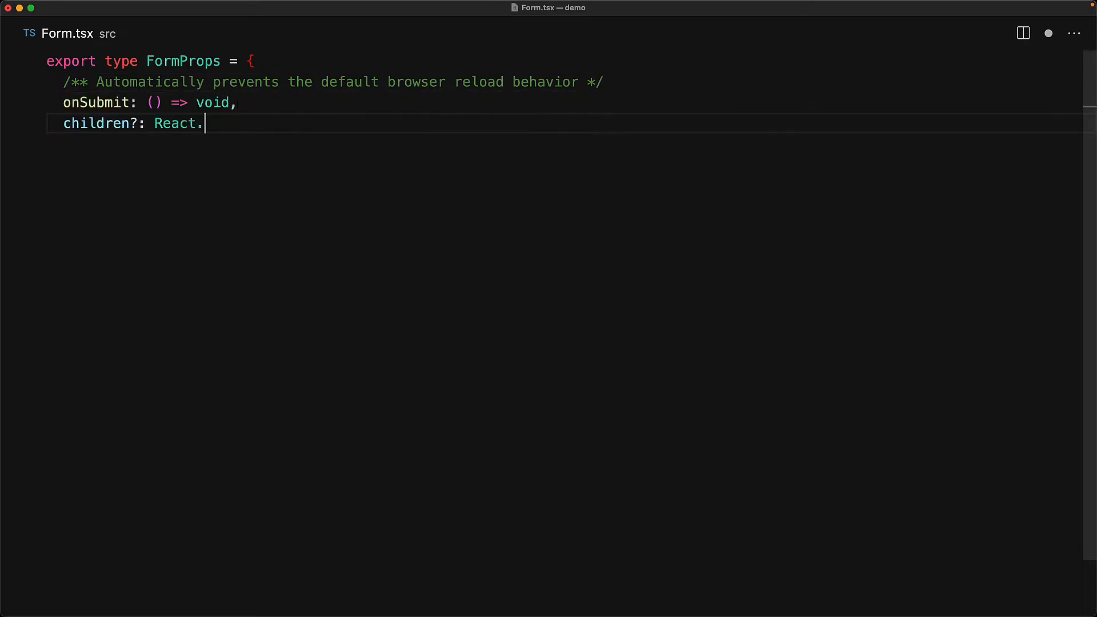
pyautogui.write('ReactNode,')
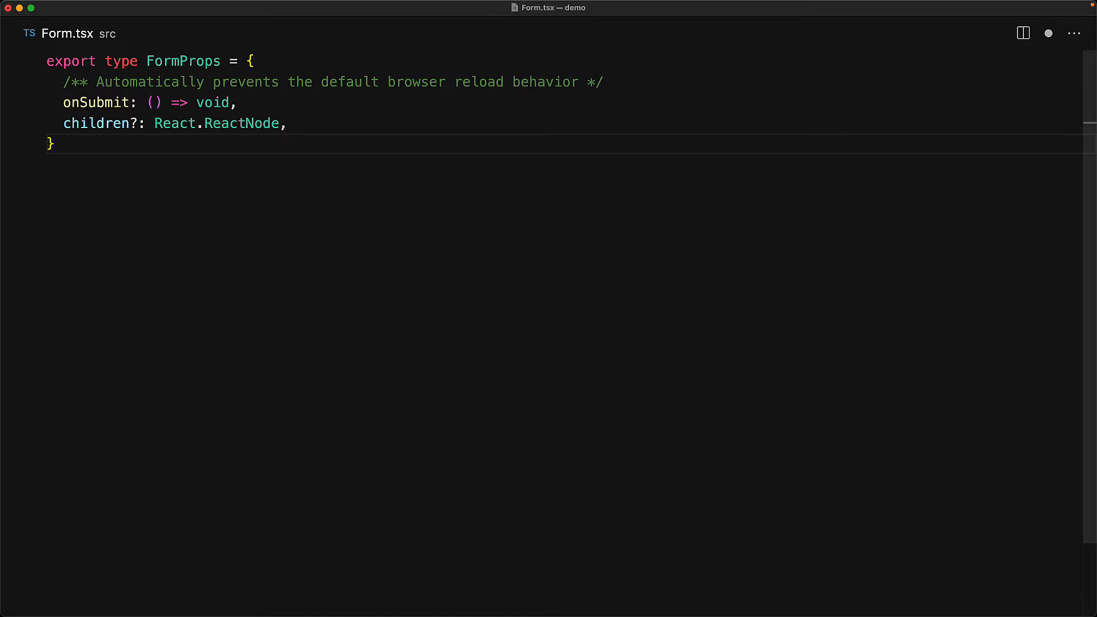
pyautogui.write('export const Form: React.FC<FormProps> = ({ onSubmit, children }) => (')
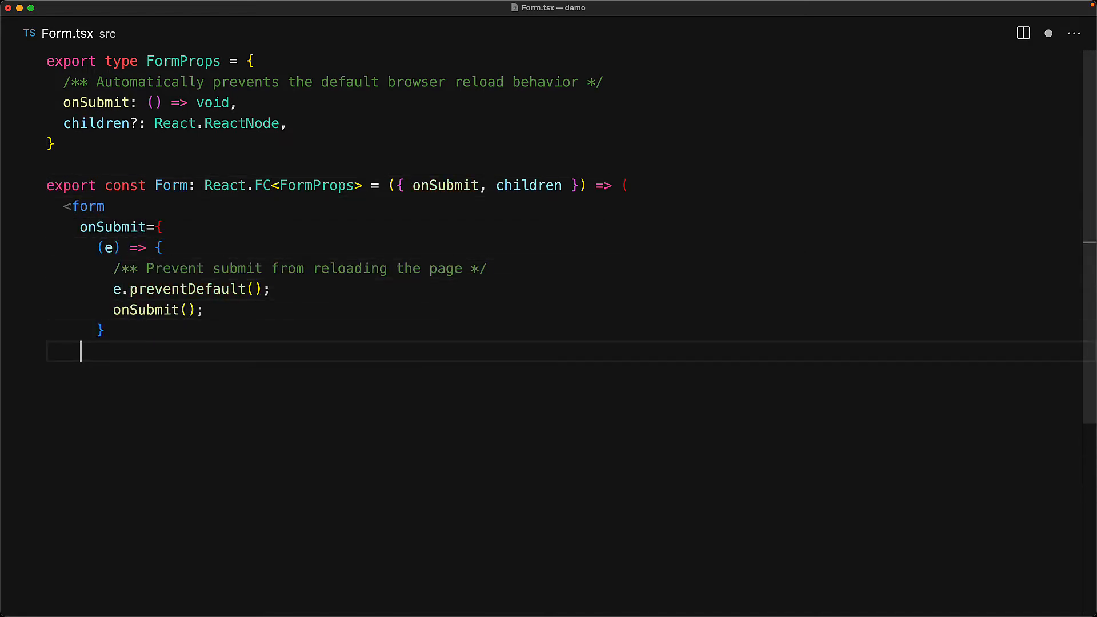
pyautogui.write('}>')
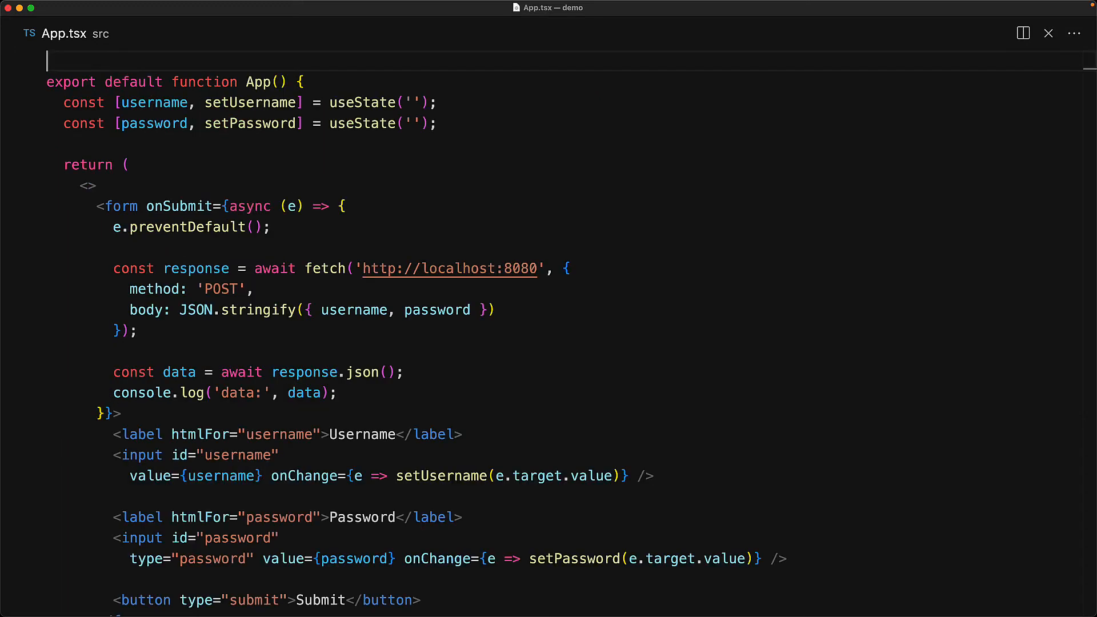
# - Import Form from './Form', swap <form> for <Form>, and delete the App body
pyautogui.write('i')
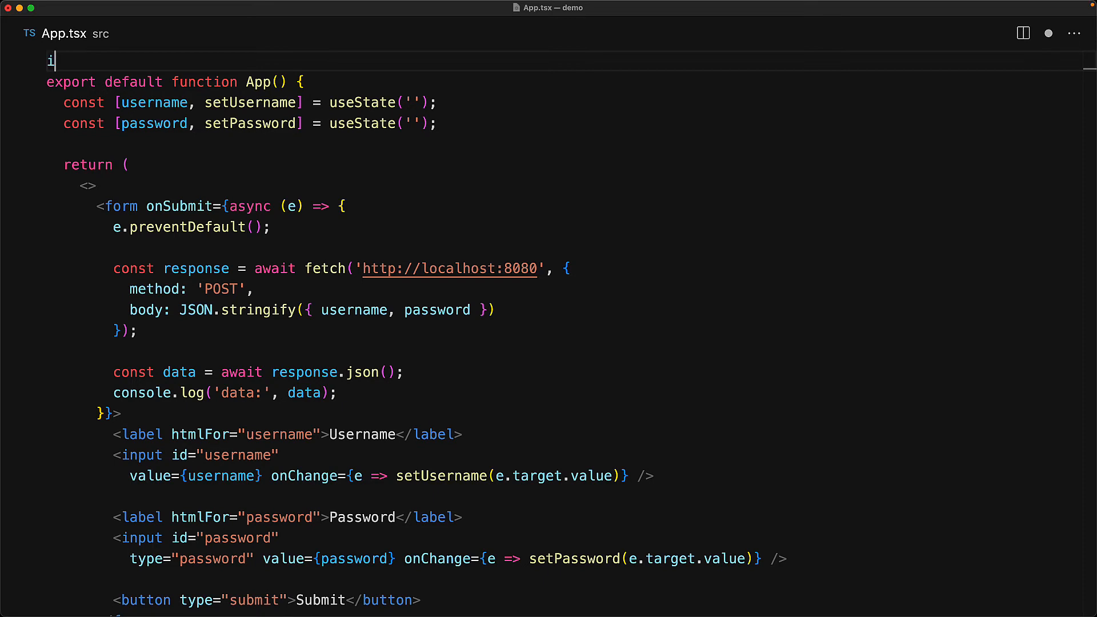
pyautogui.write("mport { Form } from './Form';")
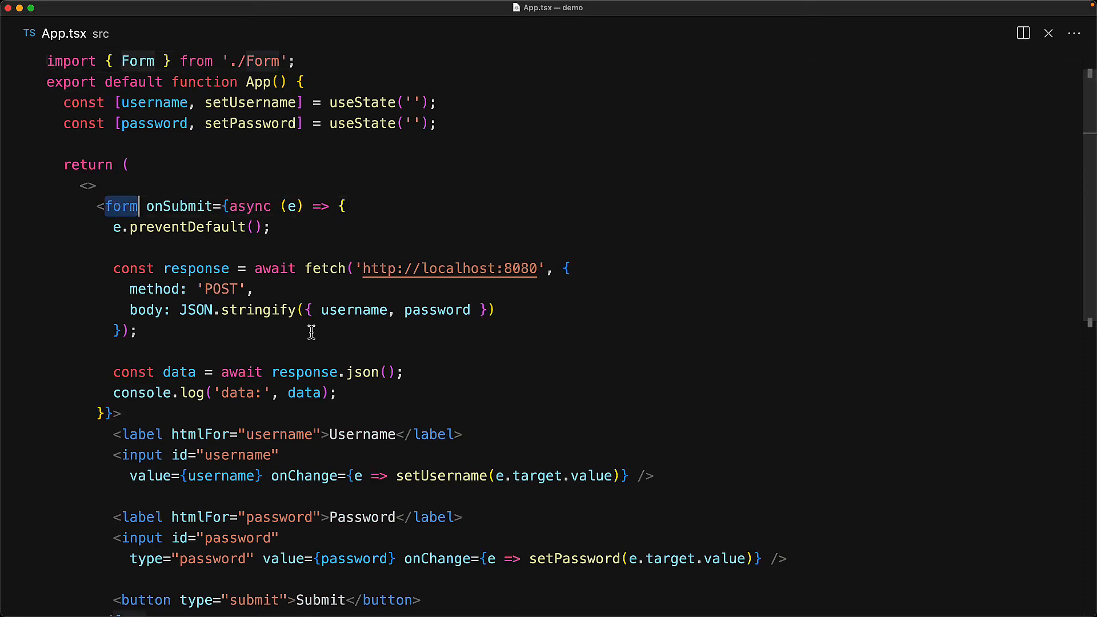
pyautogui.write('Form')
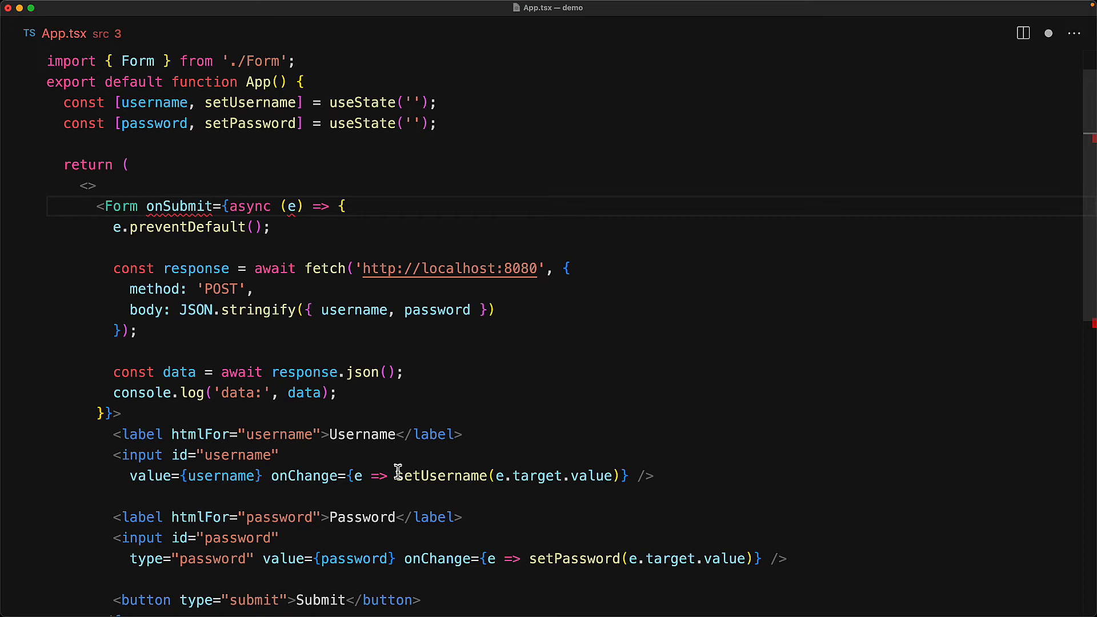
pyautogui.press('Backspace')
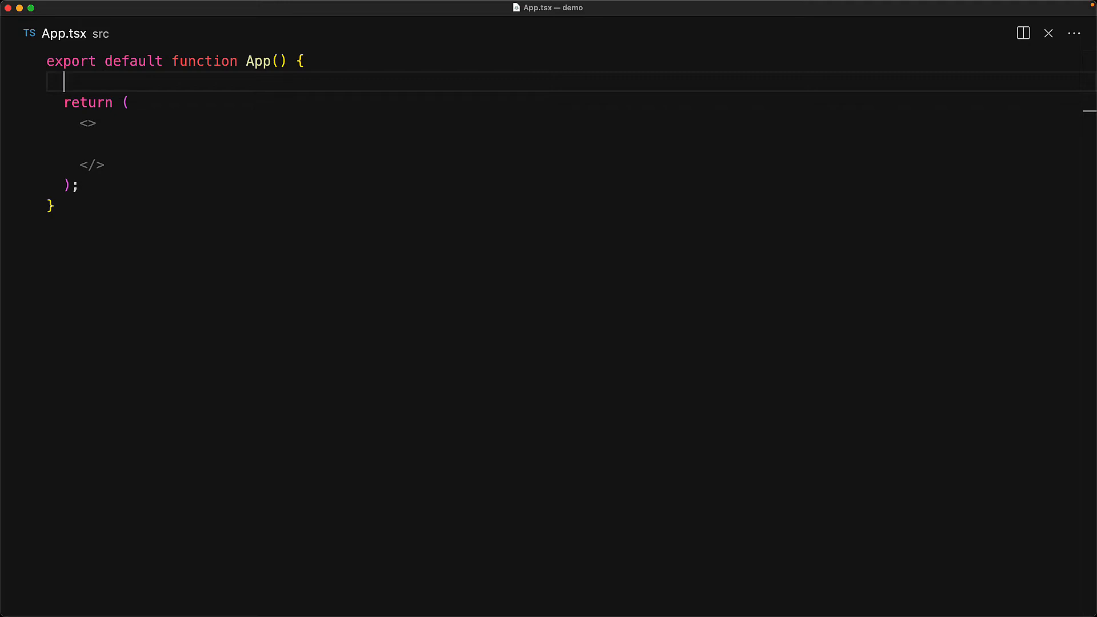
# - Write username state, a Form logging 'Submitted!', username input, Alpha/Beta/Gamma presets and Submit
pyautogui.write("const [username, setUsername] = useState('');")
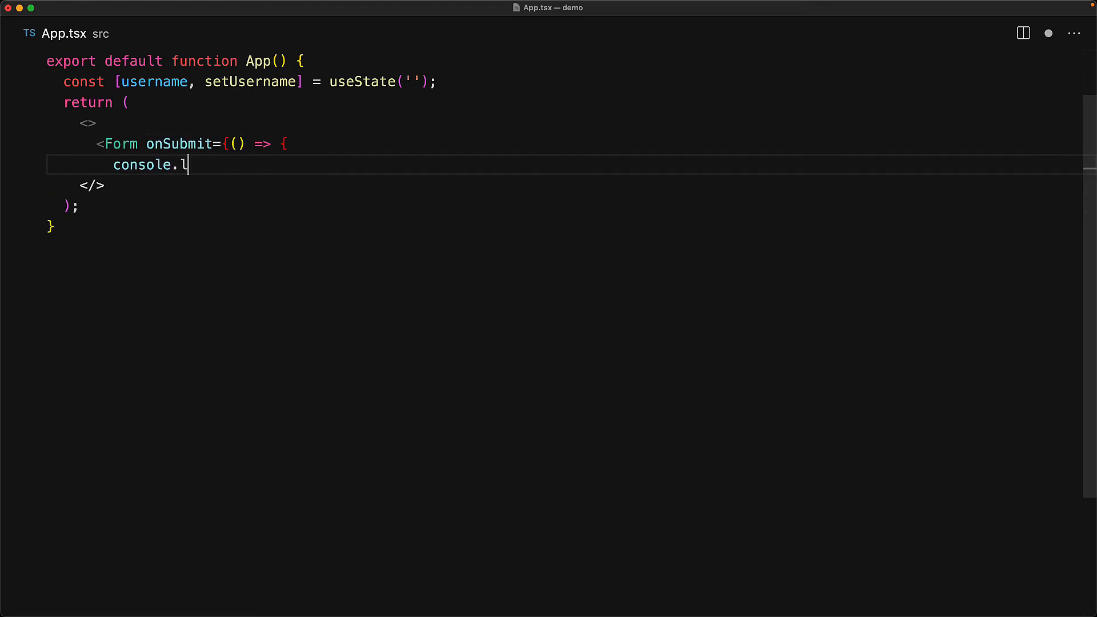
pyautogui.write("og('Submitted!');")
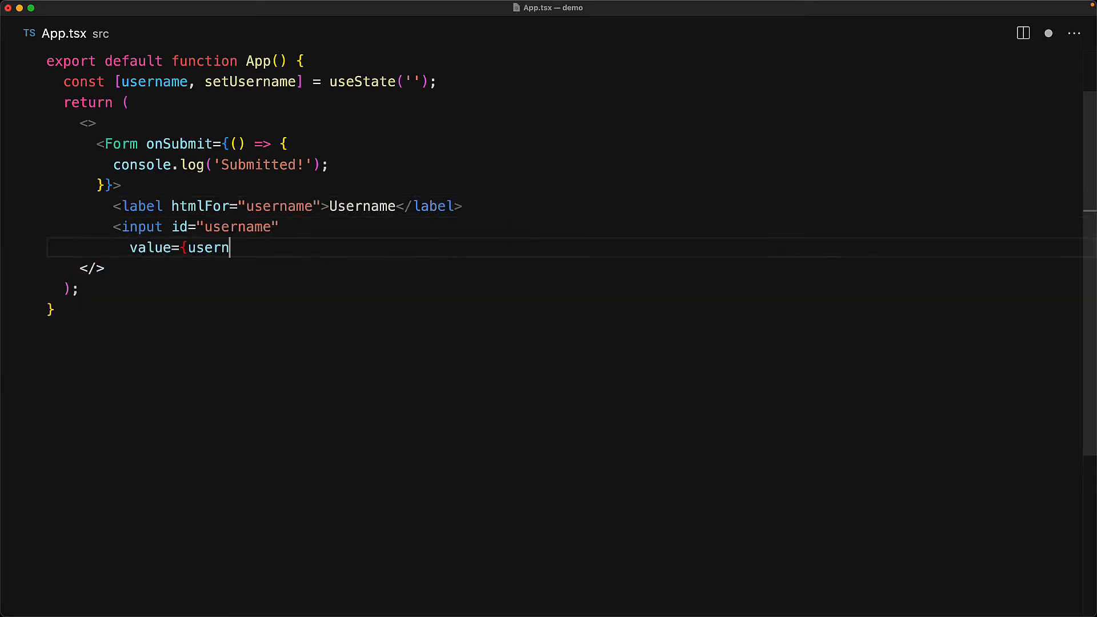
pyautogui.write('ame} onChange={e => setUsername(e.target.value)} />')
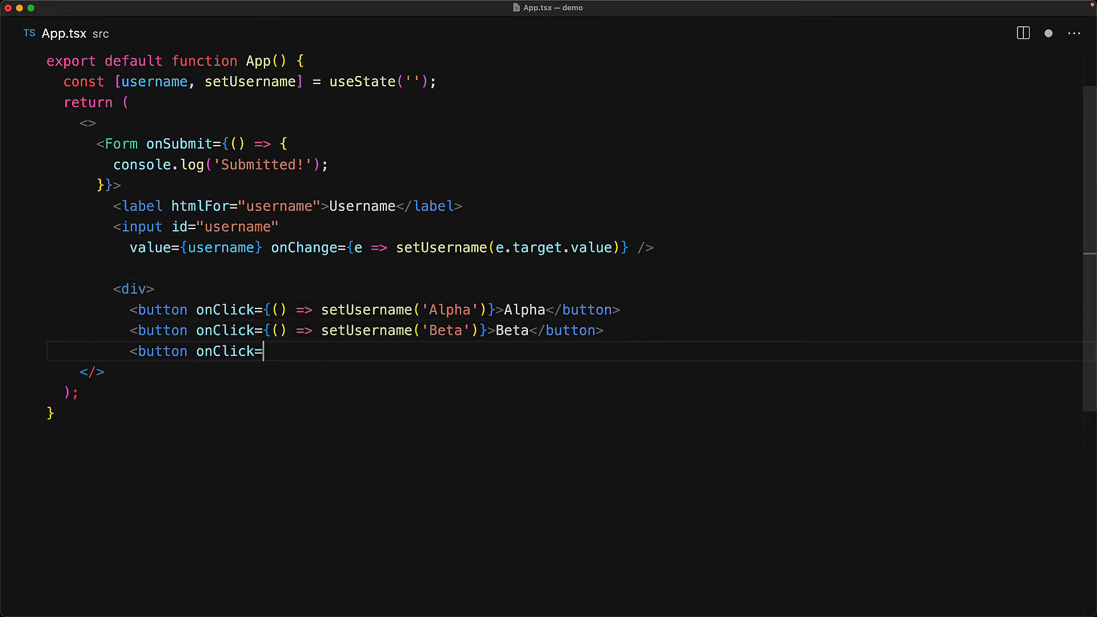
pyautogui.write("{() => setUsername('Gamma')}>Gamma</button>")
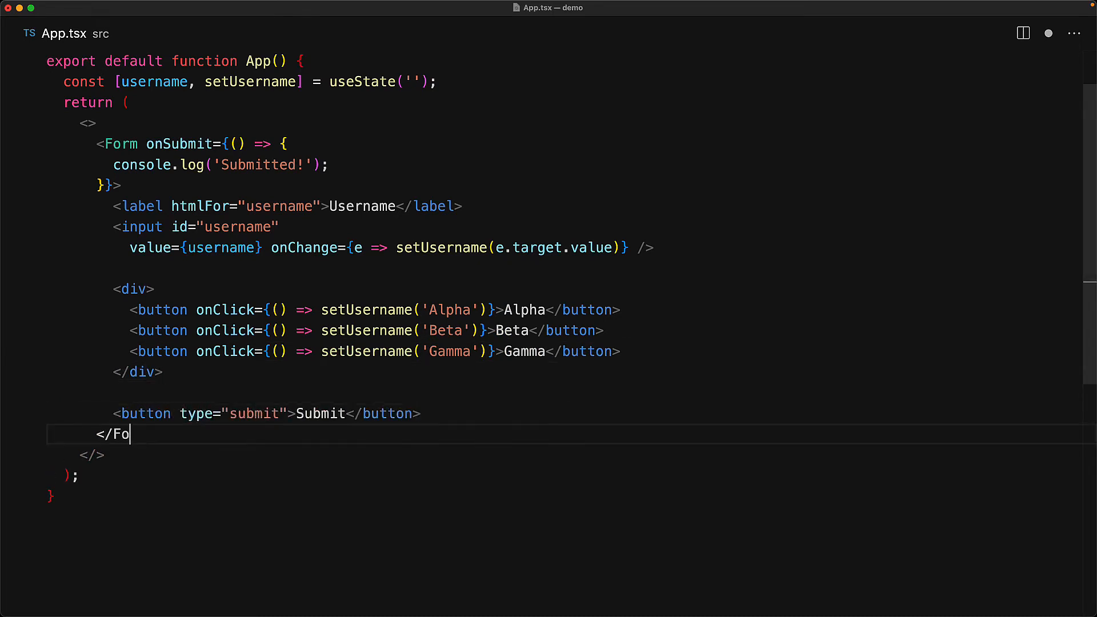
pyautogui.write('rm>')
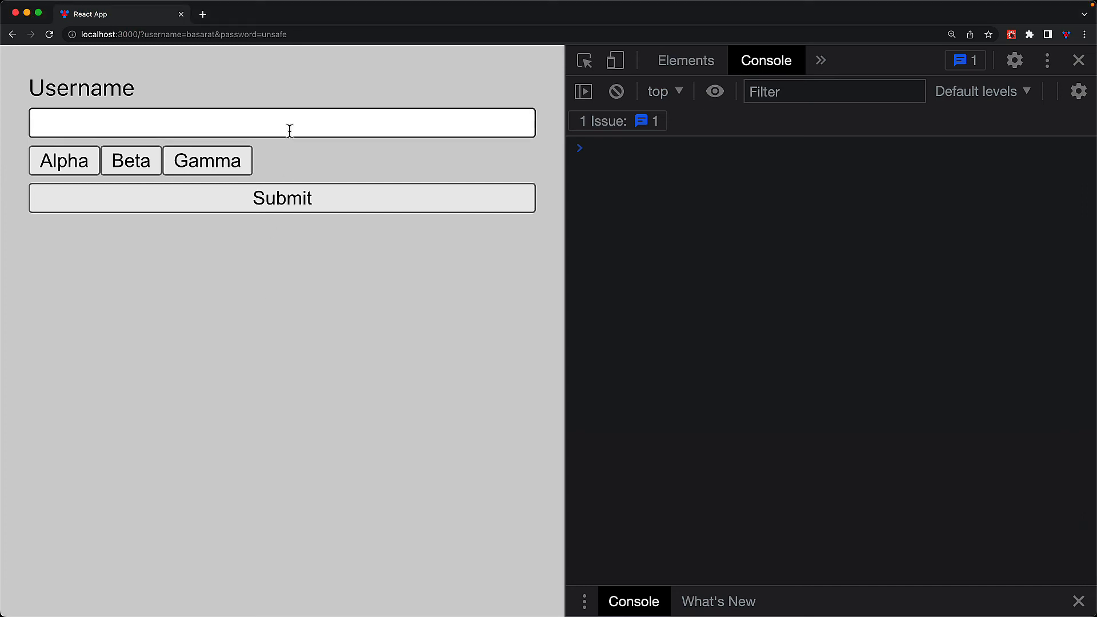
# - Enter 'basarat' as the username, then try the Alpha and Beta preset buttons
pyautogui.write('basarat')
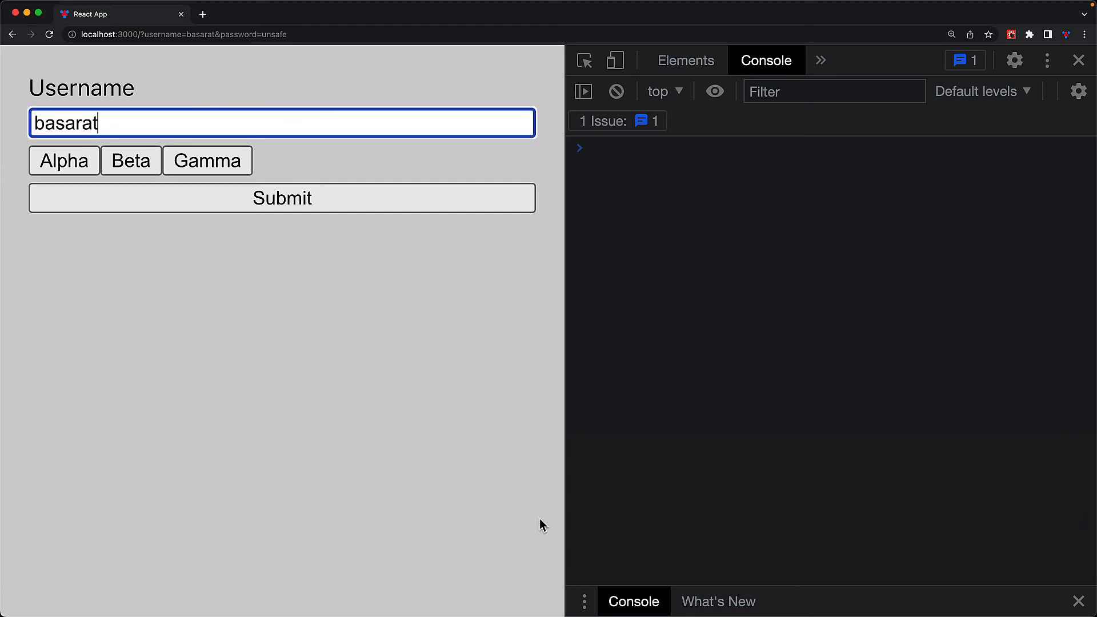
pyautogui.click(282, 198)
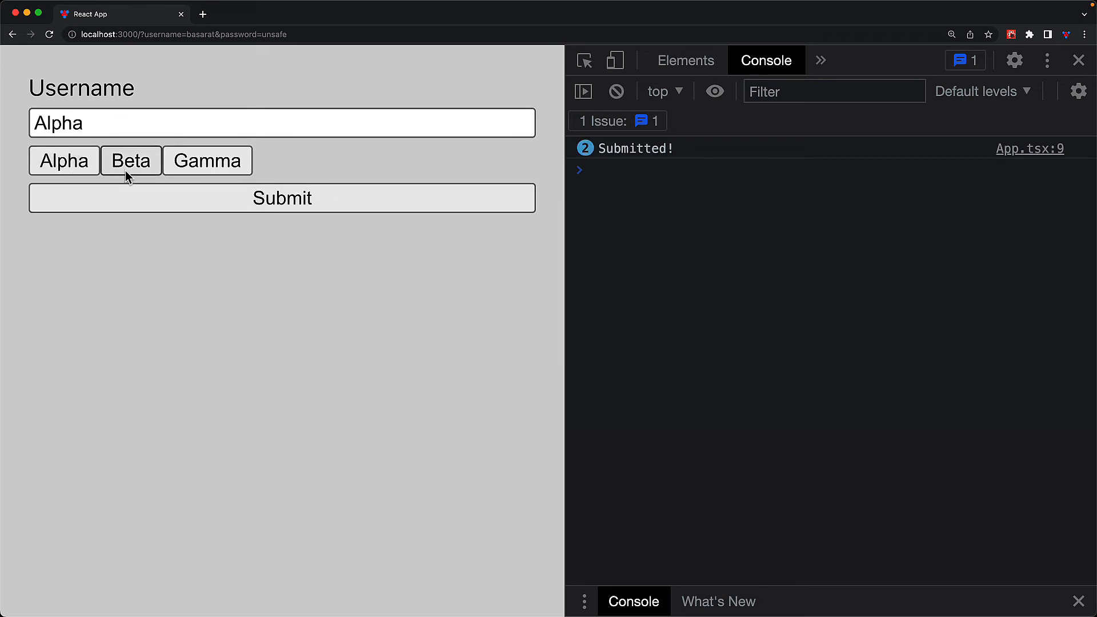
pyautogui.click(207, 160)
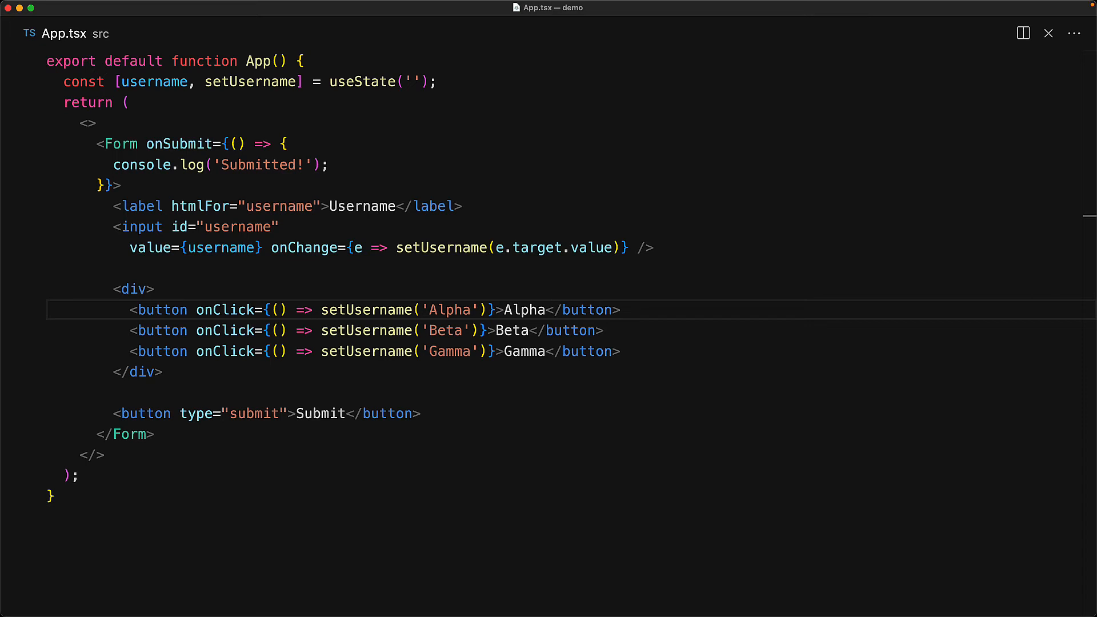
# - Add type="button" to the preset button tags, including Beta
pyautogui.write('type="button"')
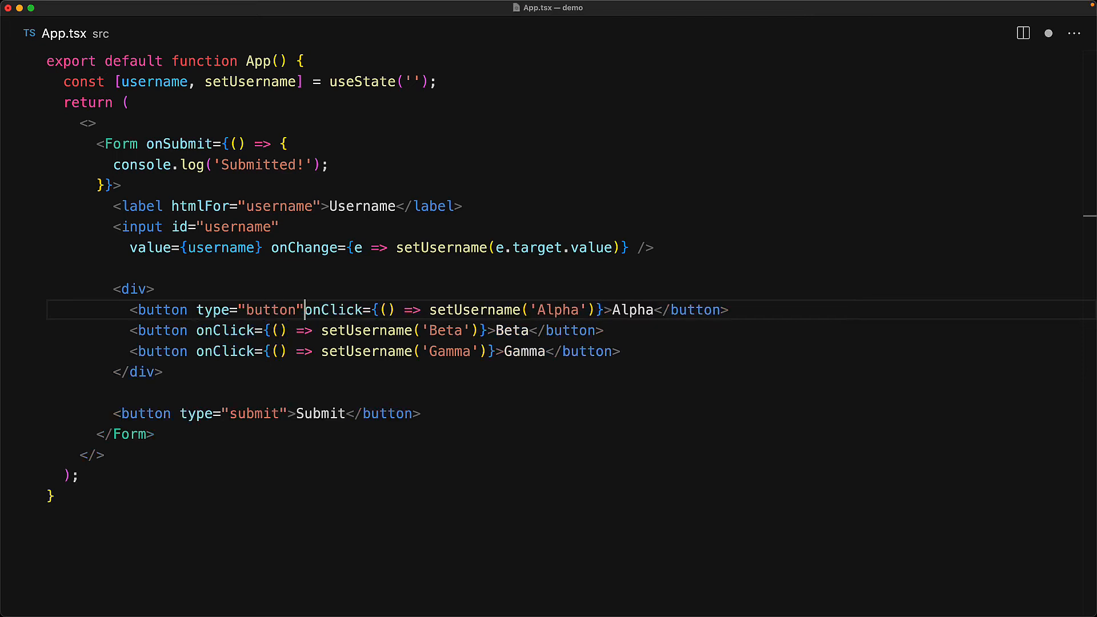
pyautogui.doubleClick(266, 309)
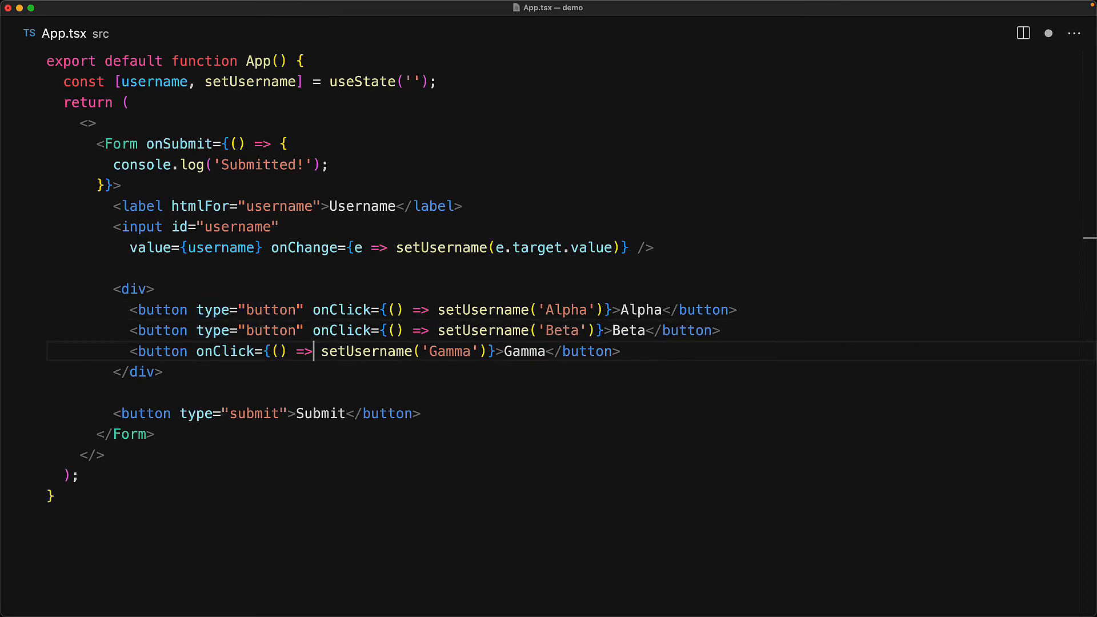
pyautogui.write('type="button"')
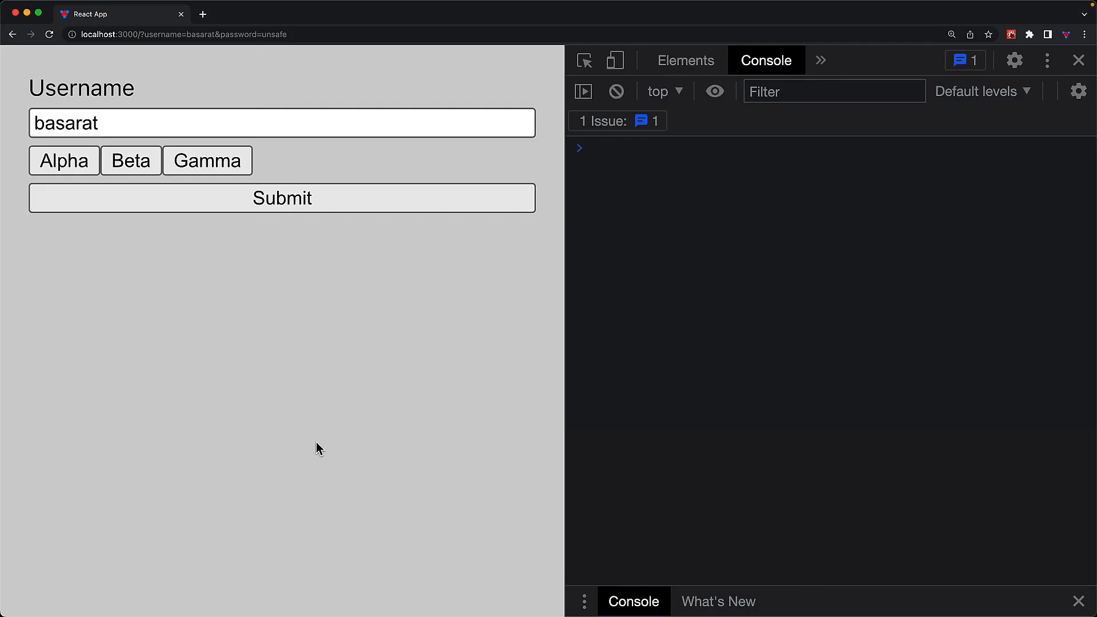
# - Try the Beta and Gamma presets, confirming the username changes without a submission
pyautogui.click(131, 160)
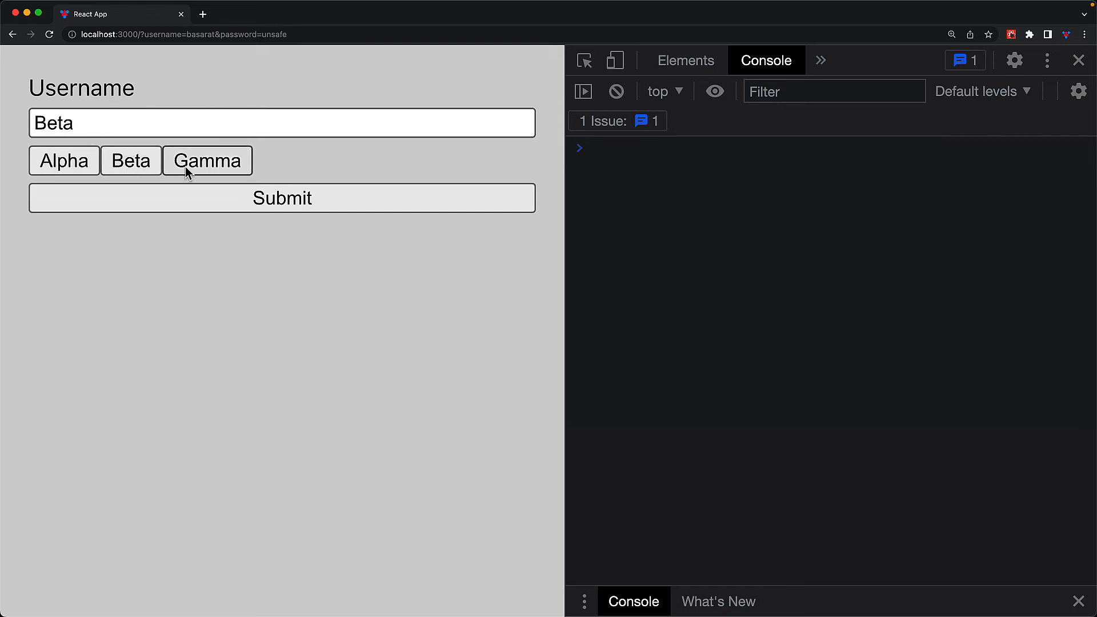
pyautogui.click(282, 199)
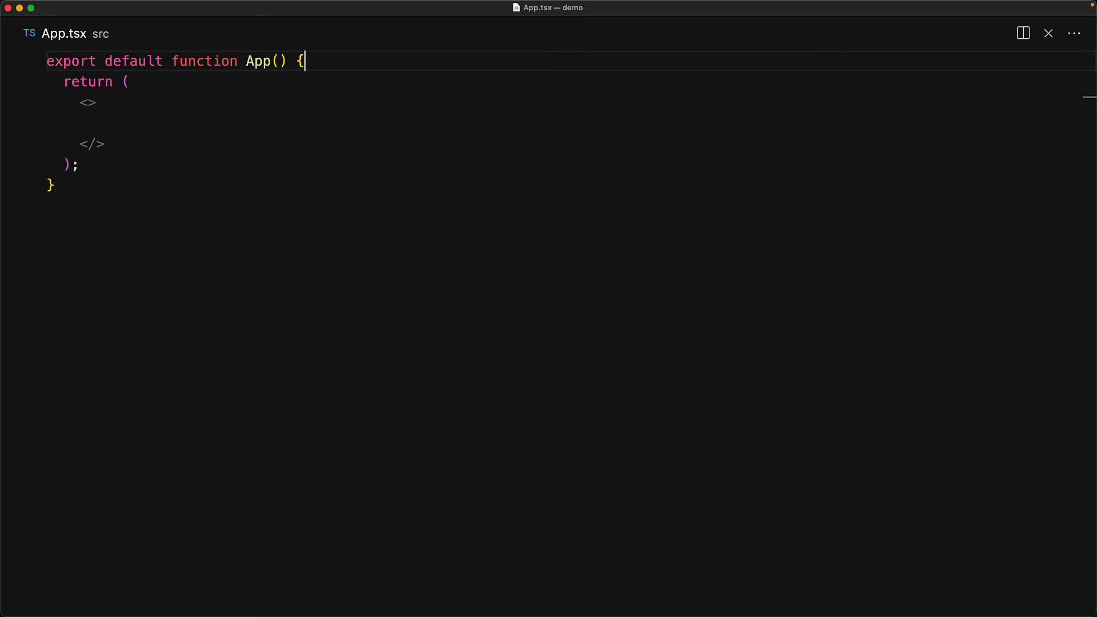
# - Write message state, a 'Message is required' check, a message input, purple error div and Submit
pyautogui.press('enter')
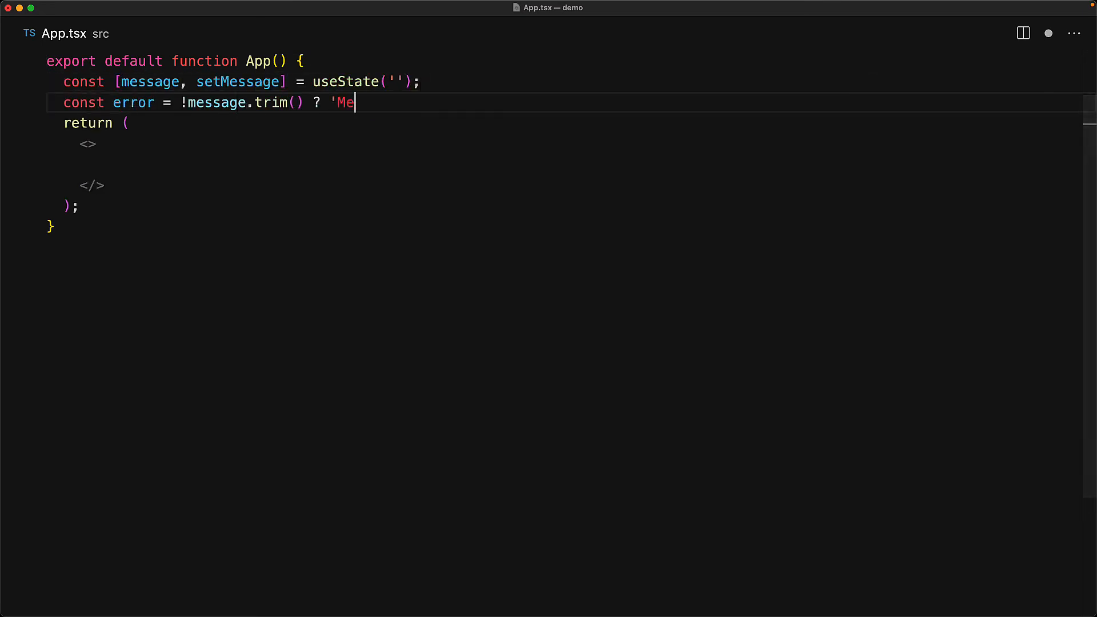
pyautogui.write("ssage is required' : null;")
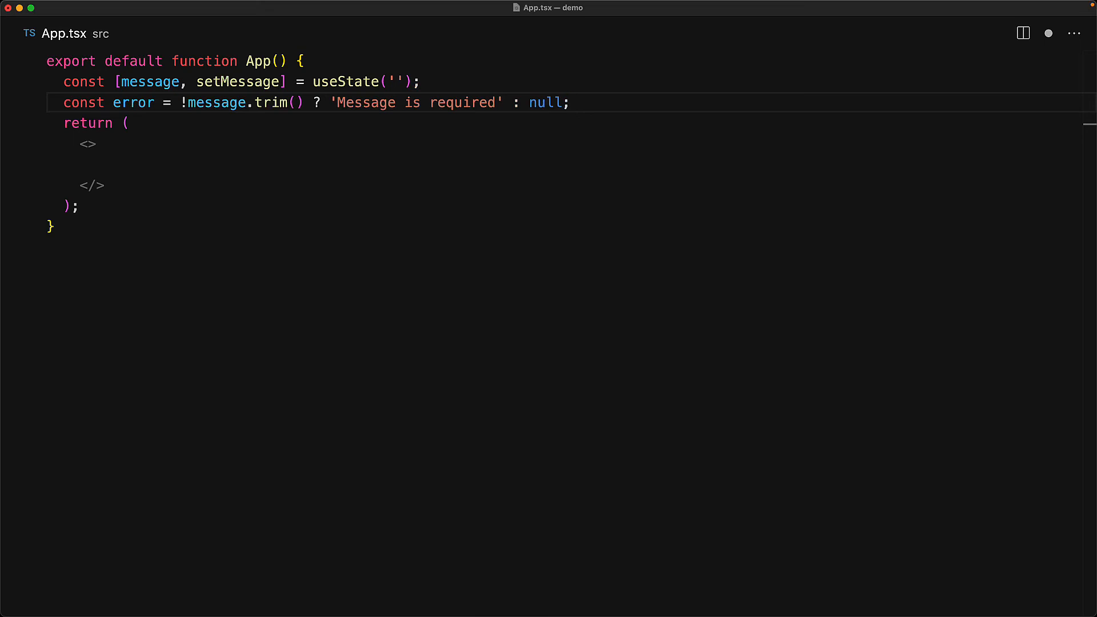
pyautogui.write('<Form onSubmit={() => {')
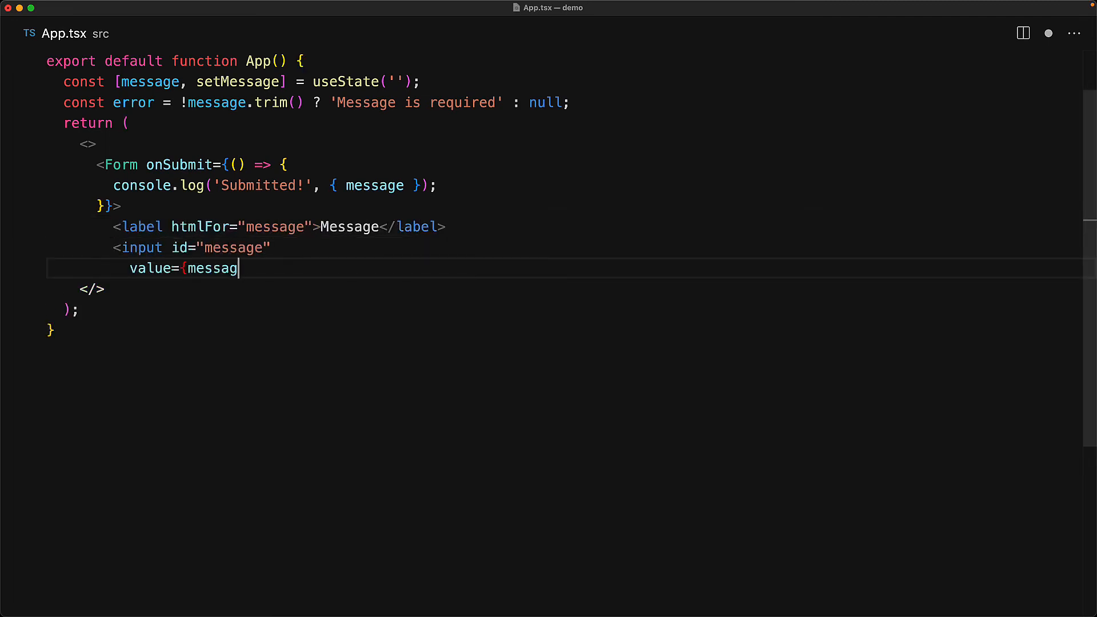
pyautogui.write('e} onChange={e => setMessage(e.target.value)} />')
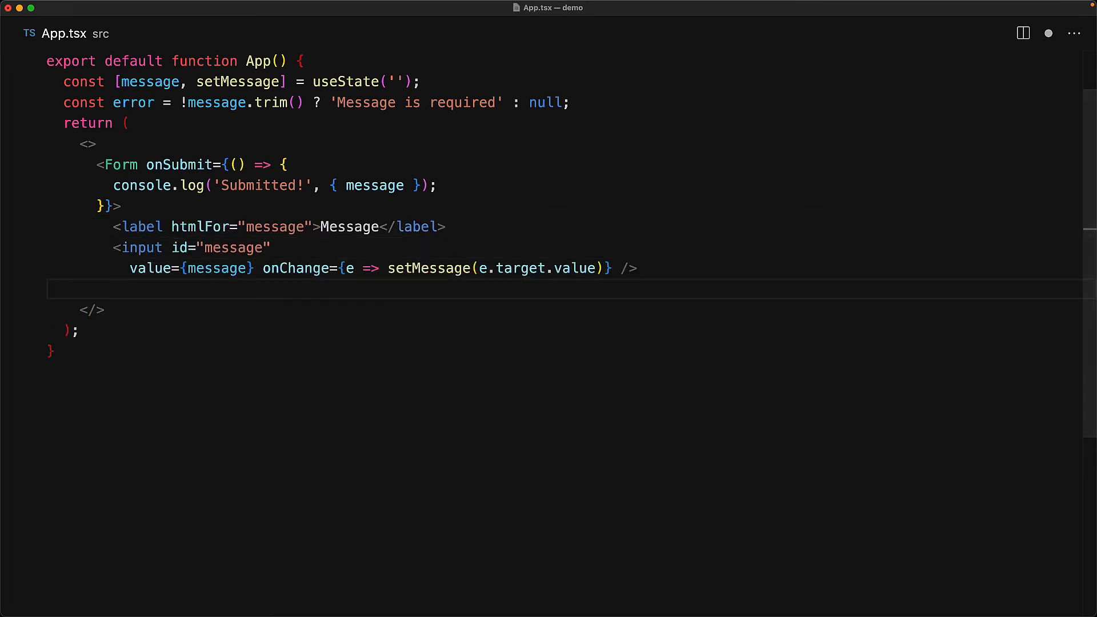
pyautogui.write("{error && <div style={{ color: 'purple' }}>{error}</div>}")
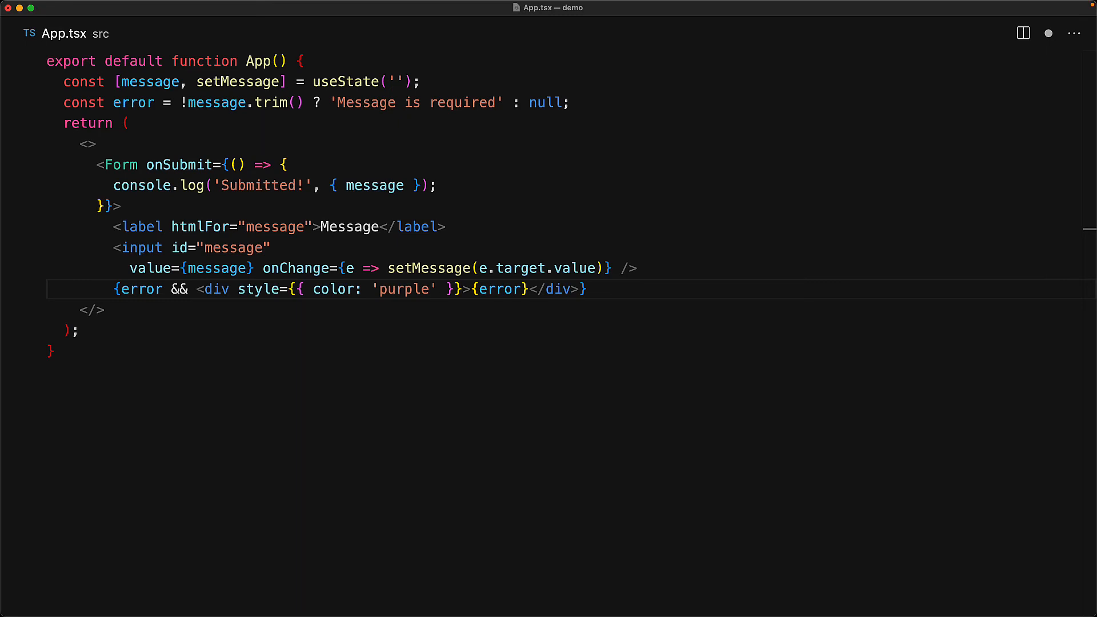
pyautogui.write('<button type="submit">Submit</button>')
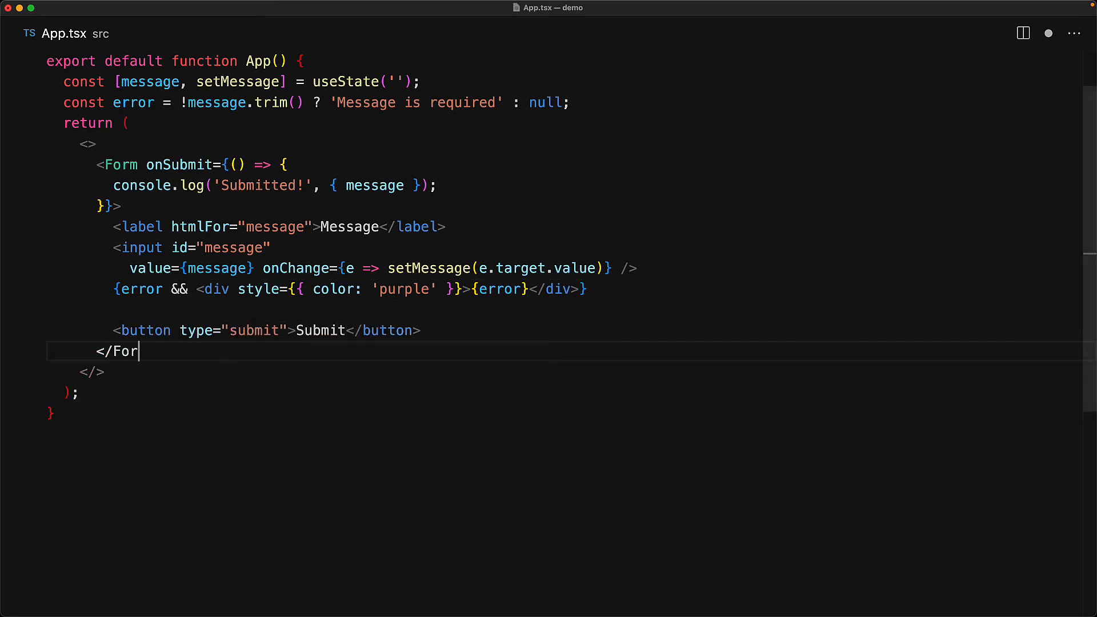
pyautogui.write('m>')
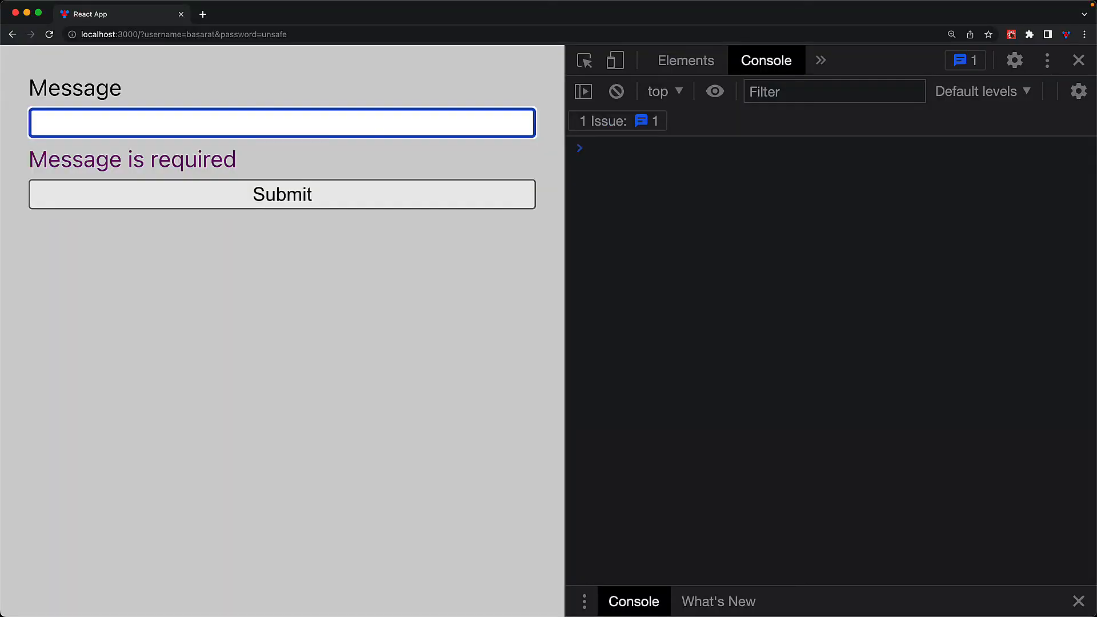
# - Submit 'hello from the other side', then try Submit with the message empty
pyautogui.write('hello fr')
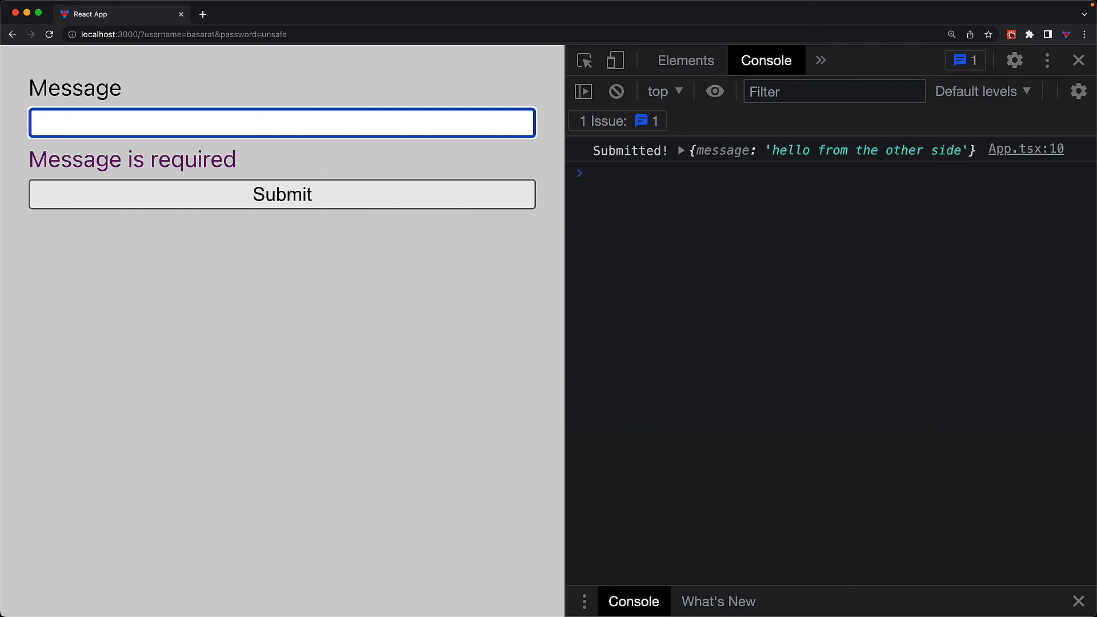
pyautogui.click(281, 194)
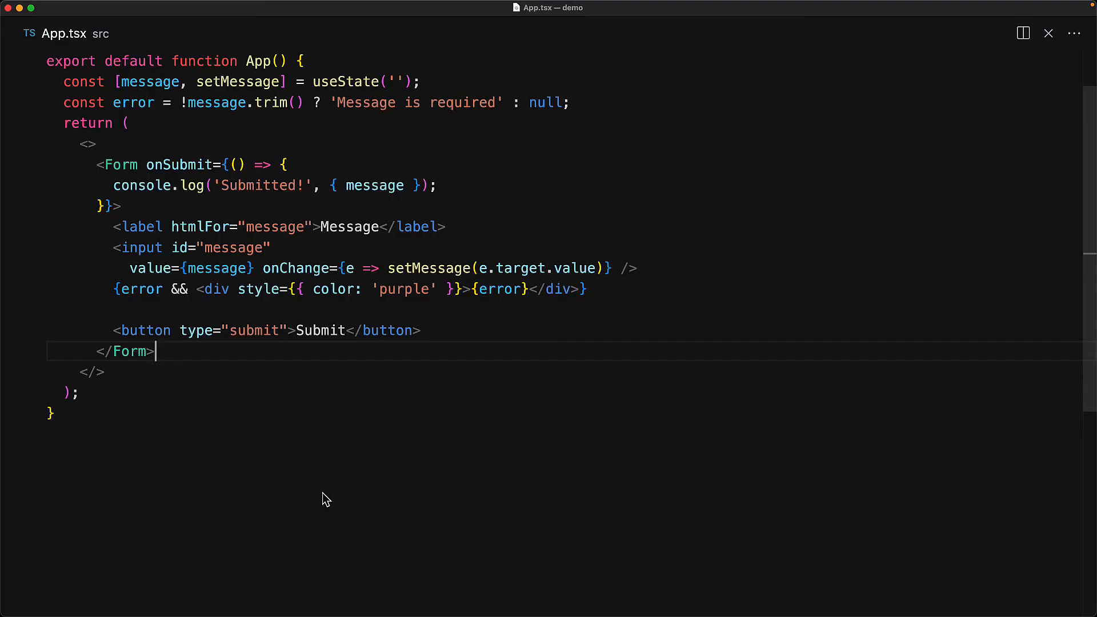
pyautogui.moveTo(323, 493)
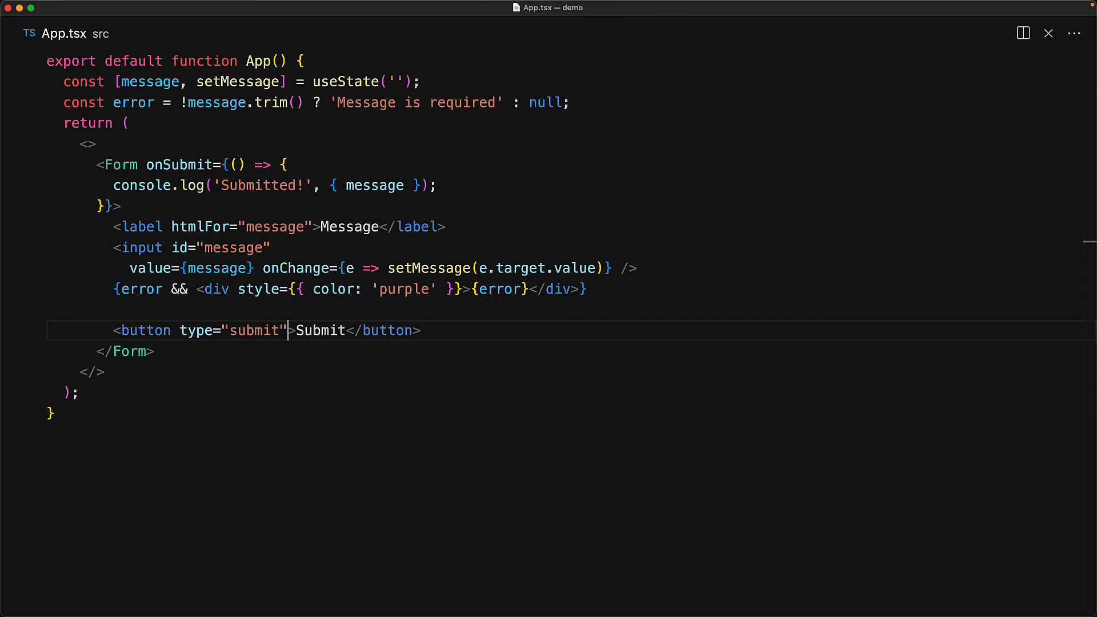
# - Add disabled={!!error} to the submit button tag
pyautogui.write('disabled={!!error}')
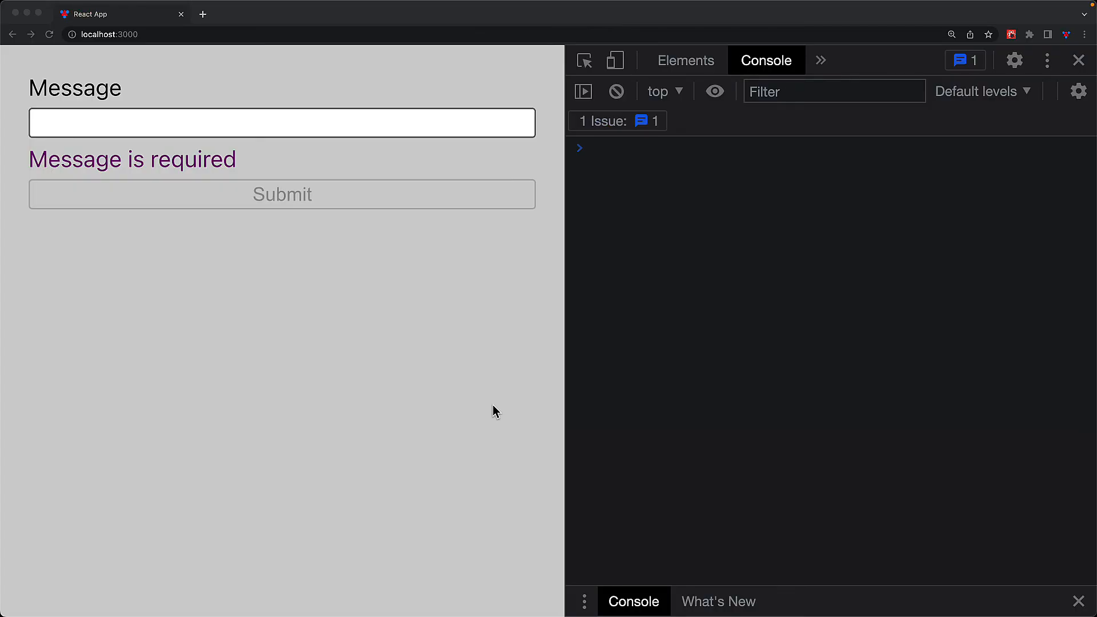
# - Focus the Message field to test submitting 'hi there' and the disabled Submit
pyautogui.click(281, 122)
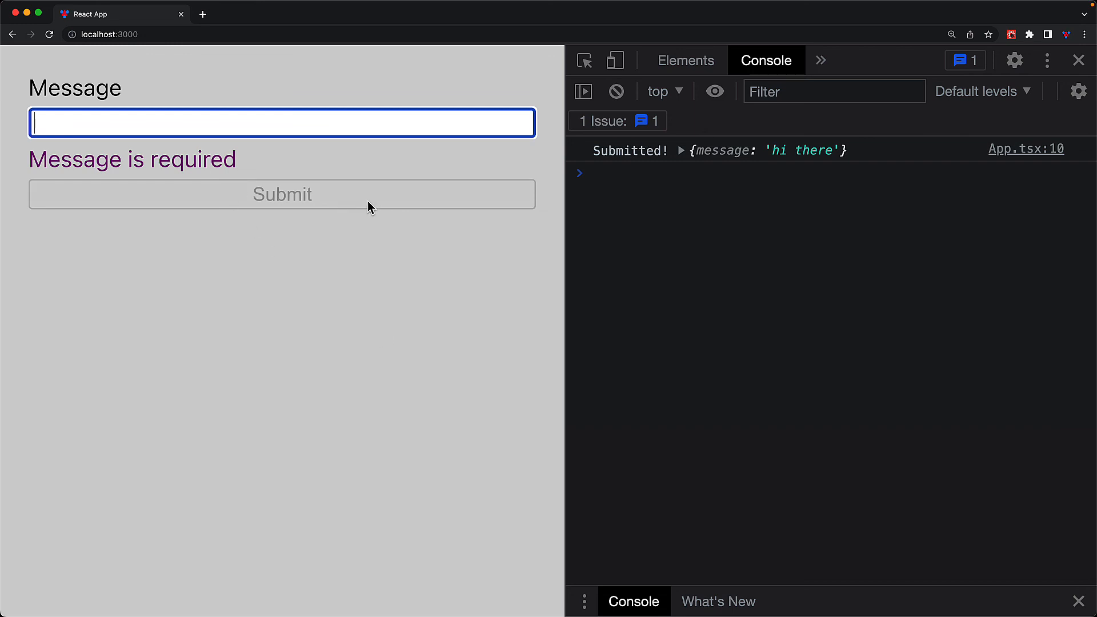
pyautogui.moveTo(402, 331)
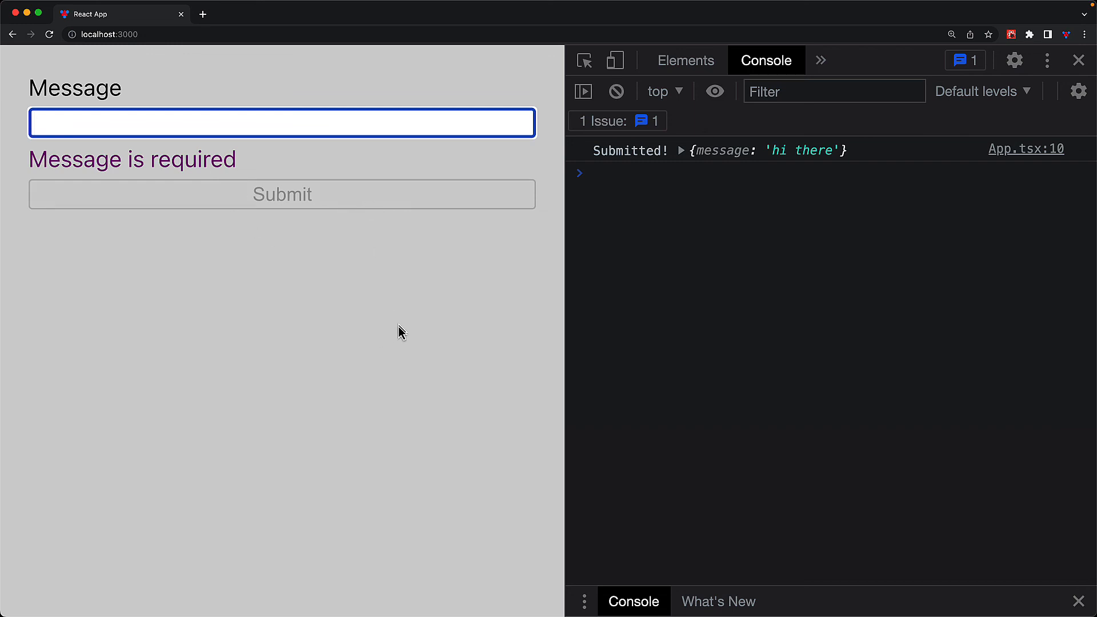